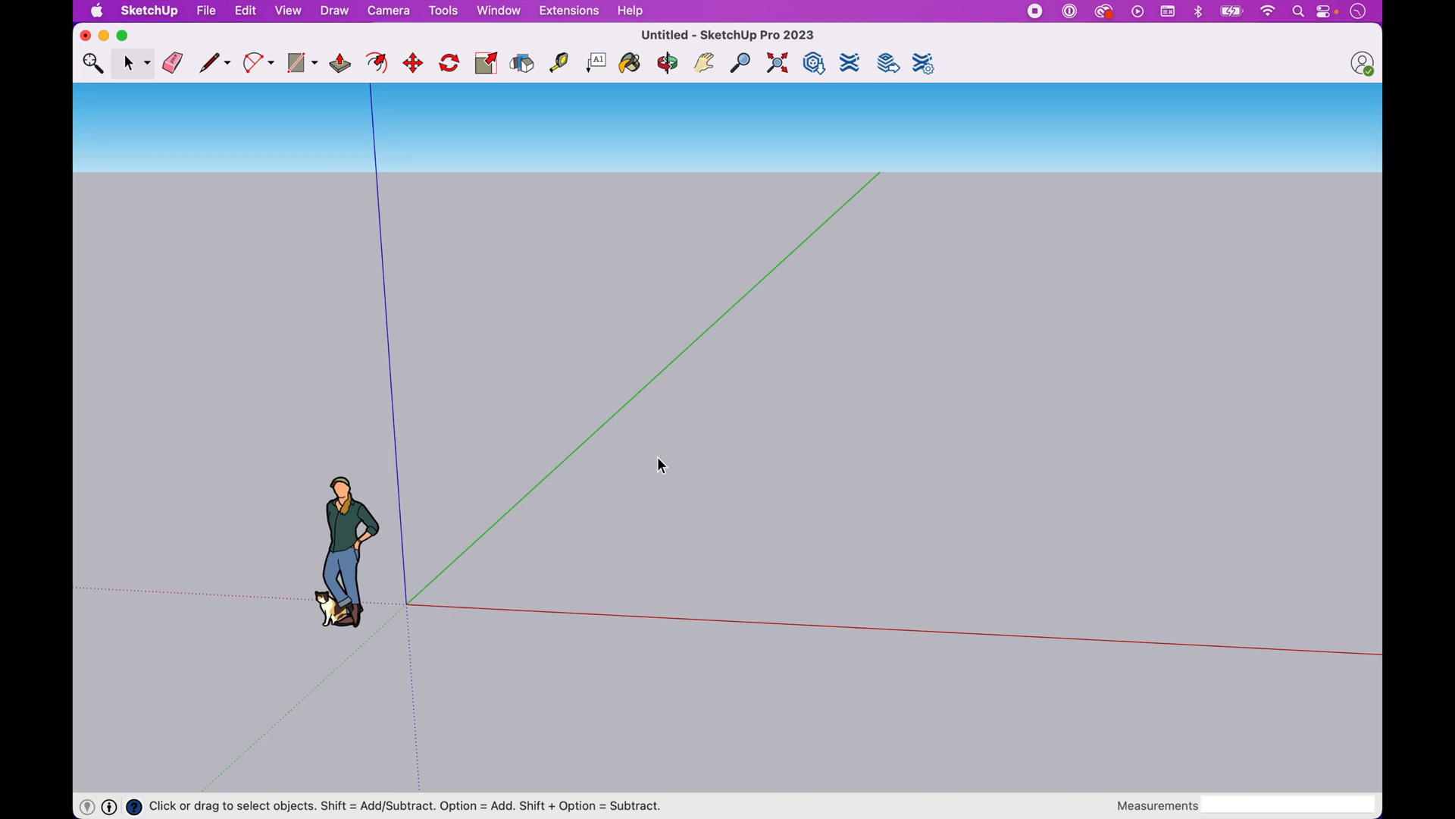
Draw a flat rectangular face on the ground plane near the origin
left_click(295, 62)
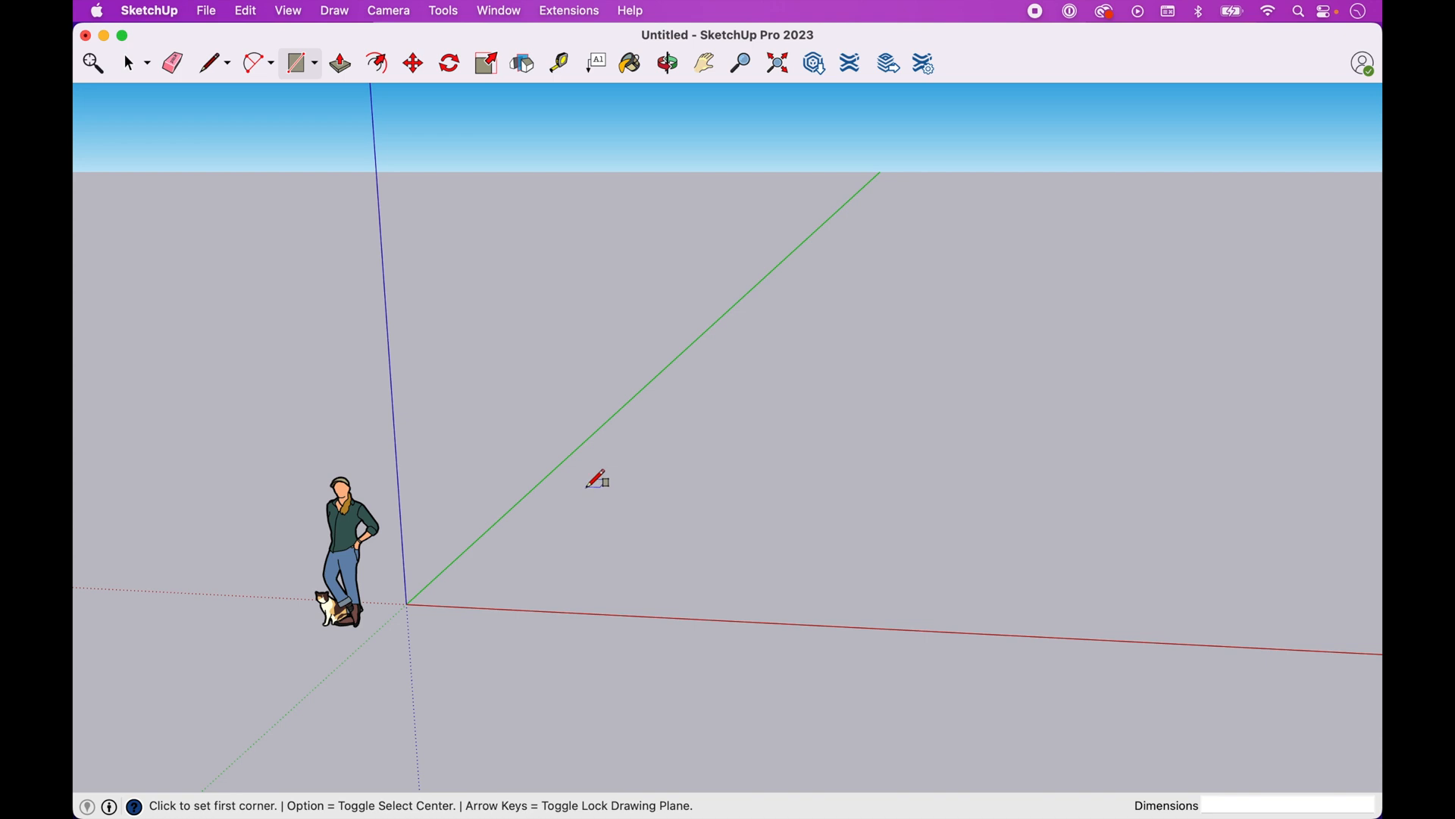
left_click_drag(598, 480, 801, 572)
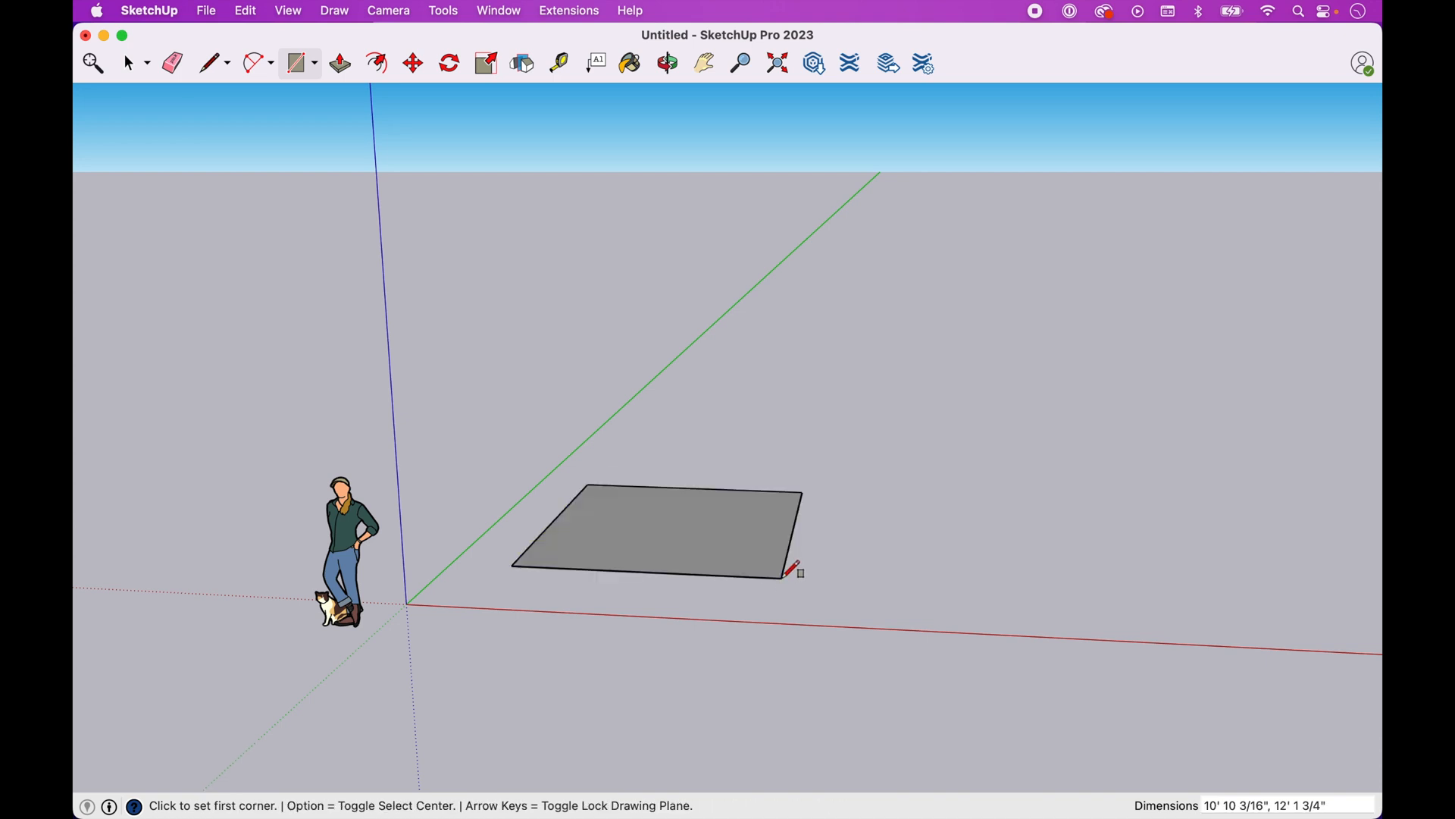
left_click(129, 63)
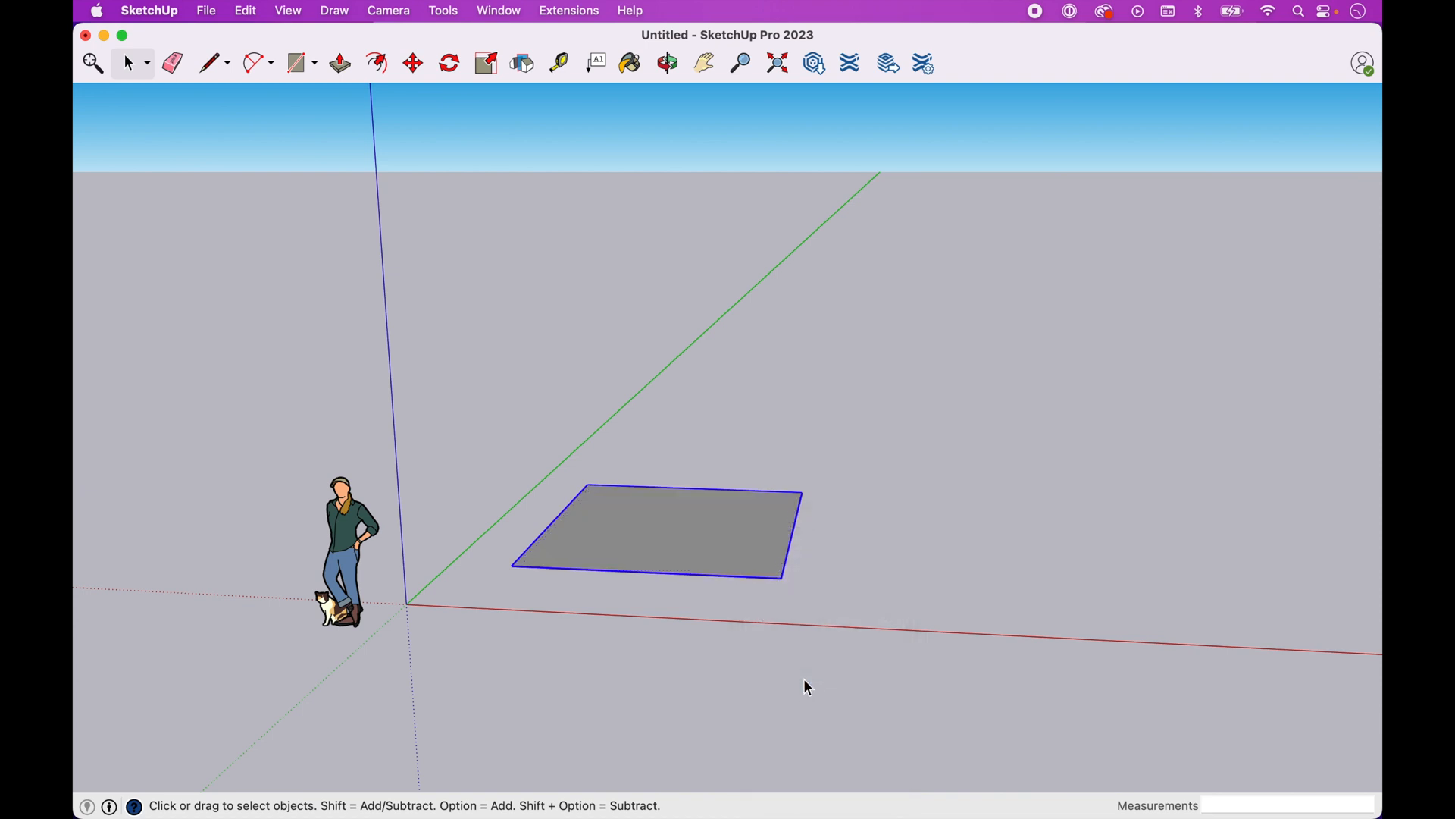
mouse_move(796, 464)
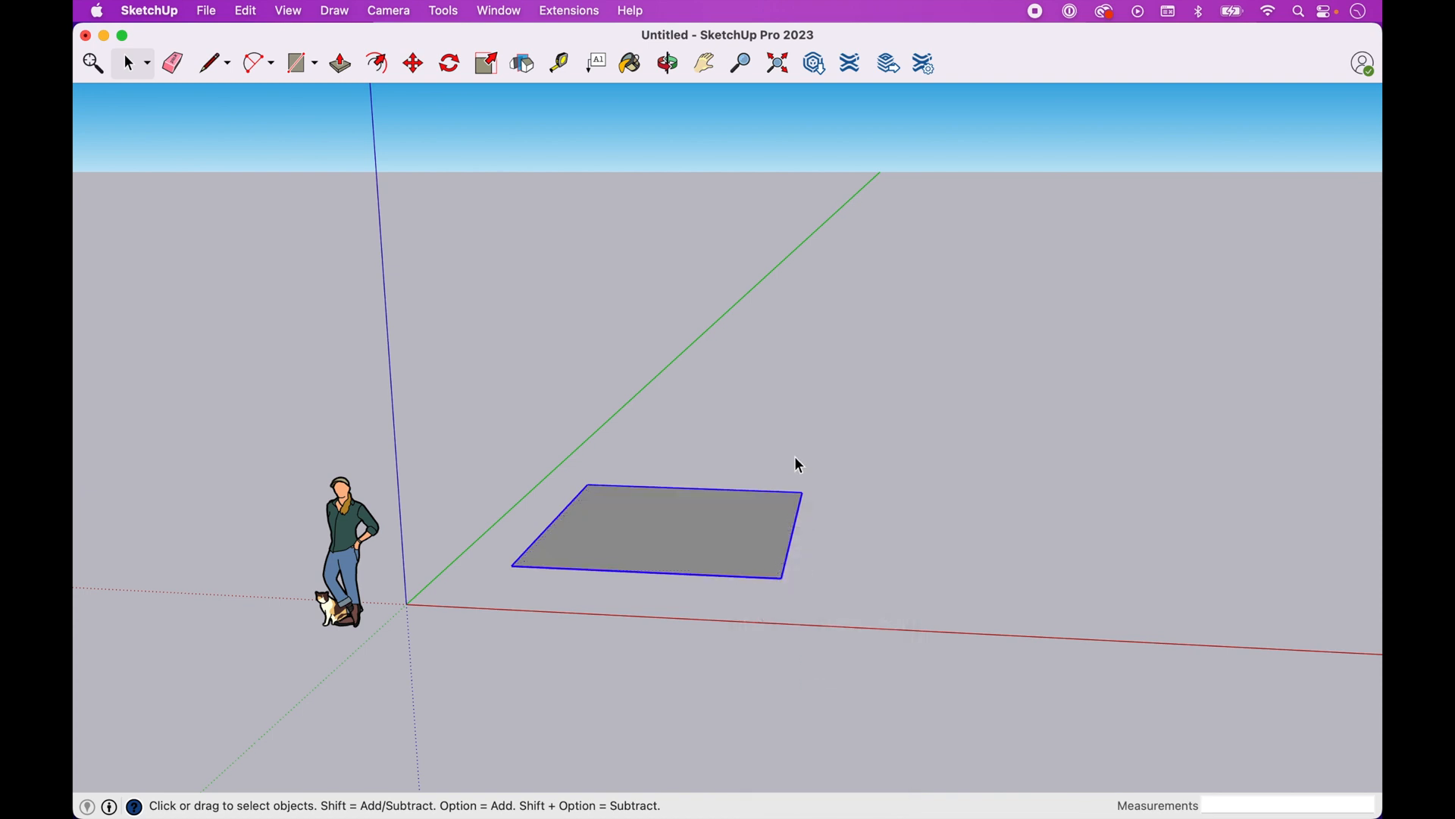
Push/Pull the rectangle face upward into a solid box about one foot tall
left_click(339, 62)
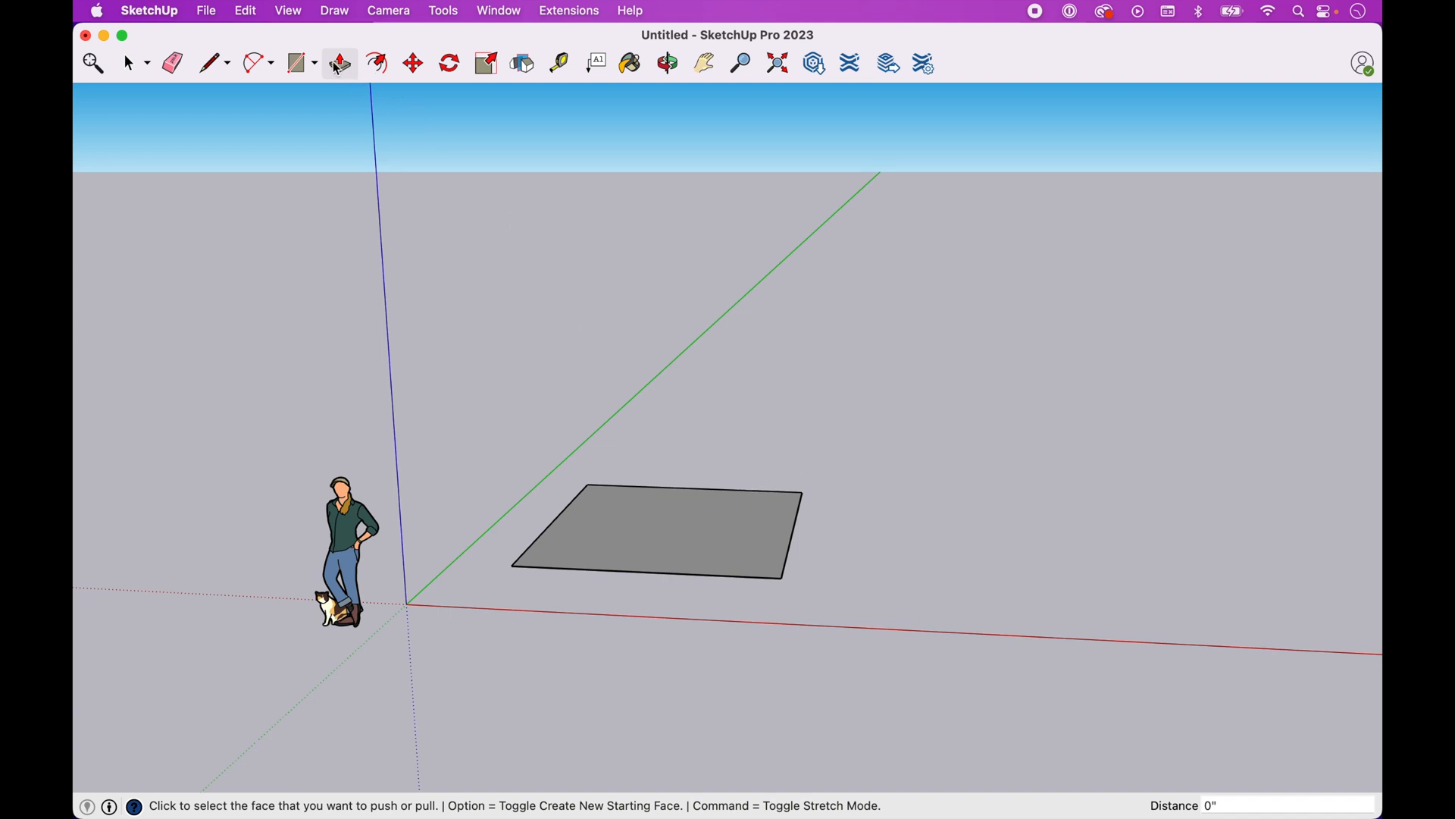
mouse_move(348, 46)
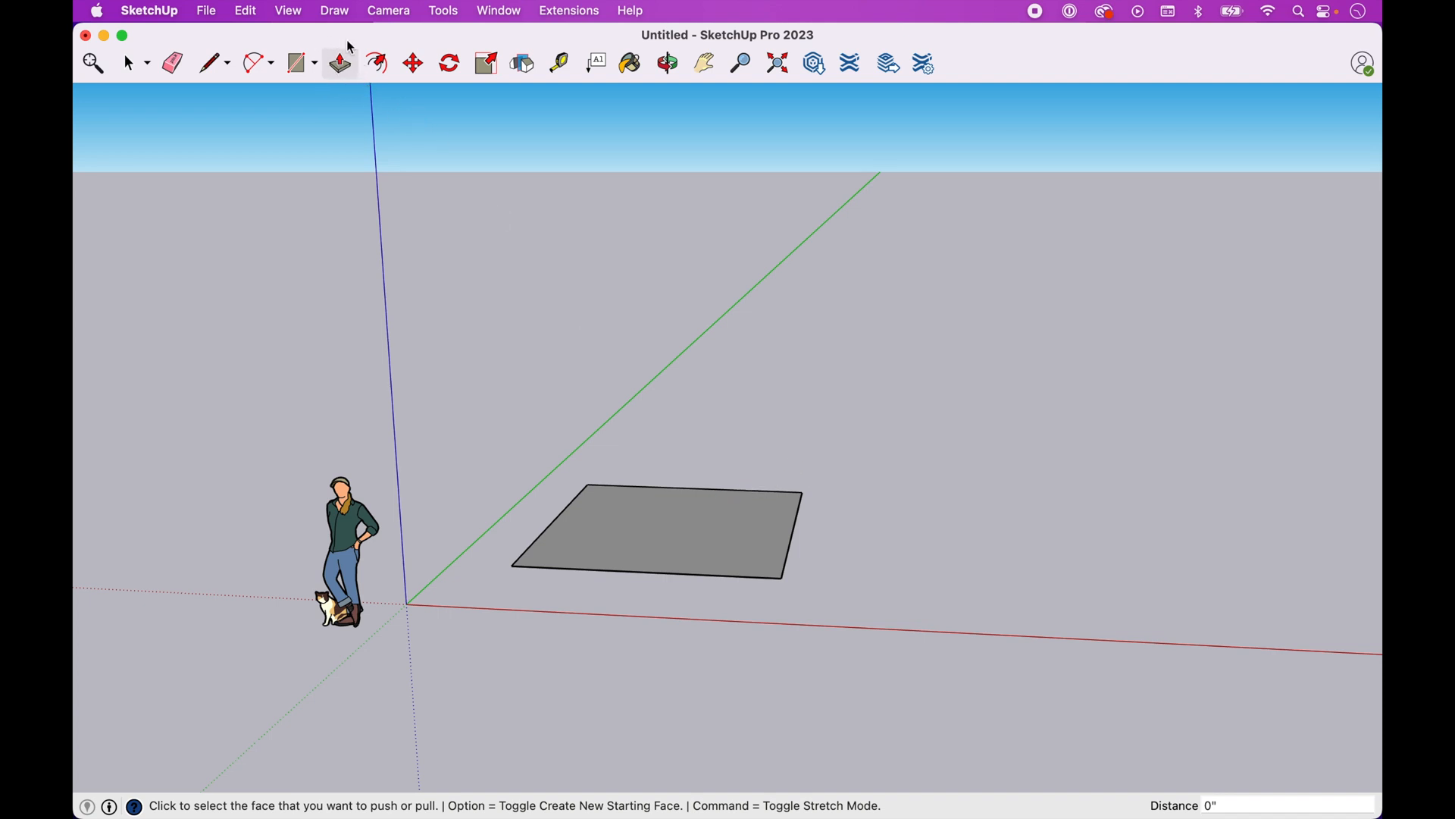
mouse_move(732, 545)
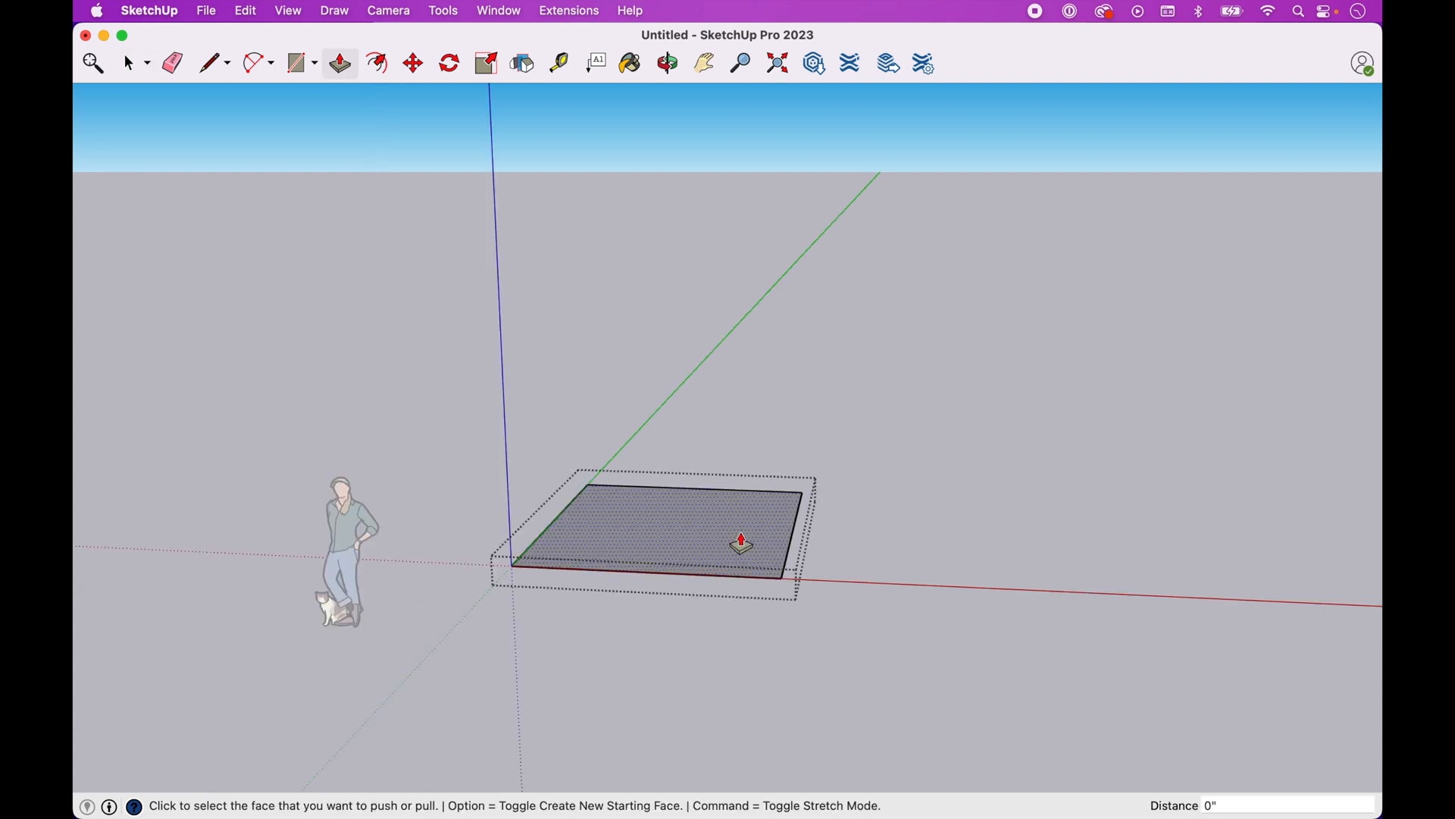
left_click_drag(740, 541, 740, 501)
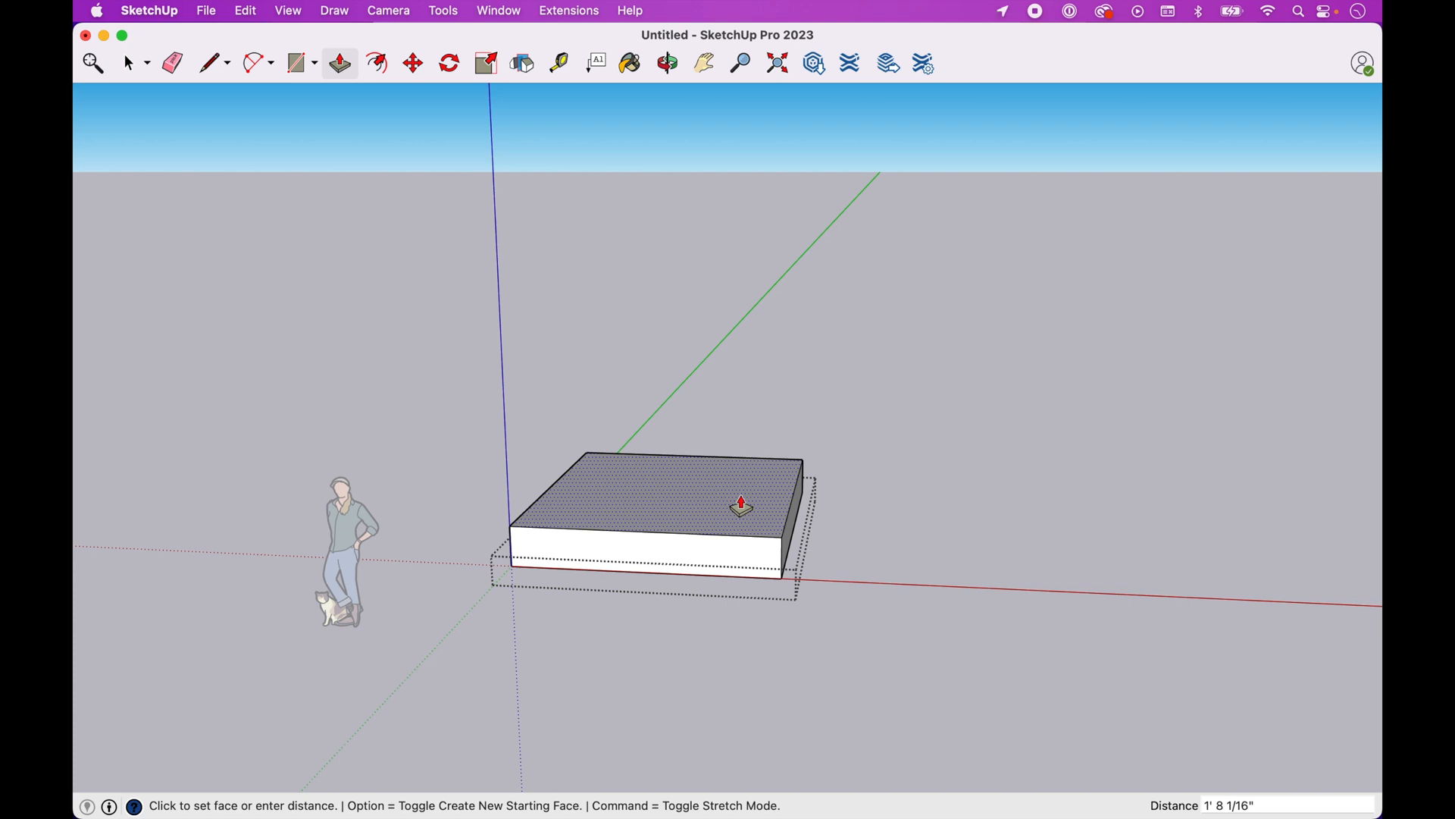
left_click_drag(740, 504, 744, 539)
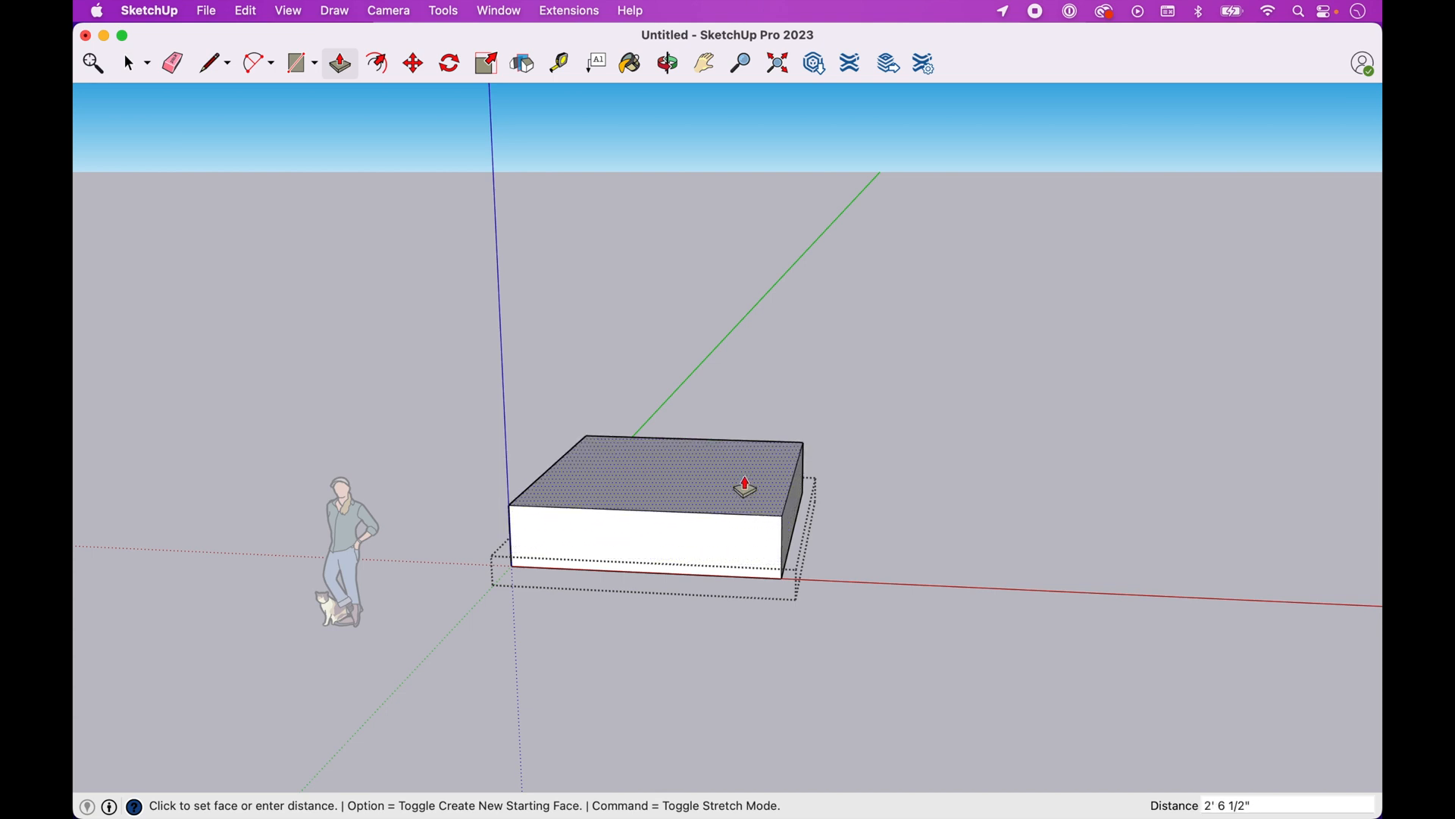
left_click_drag(744, 484, 743, 463)
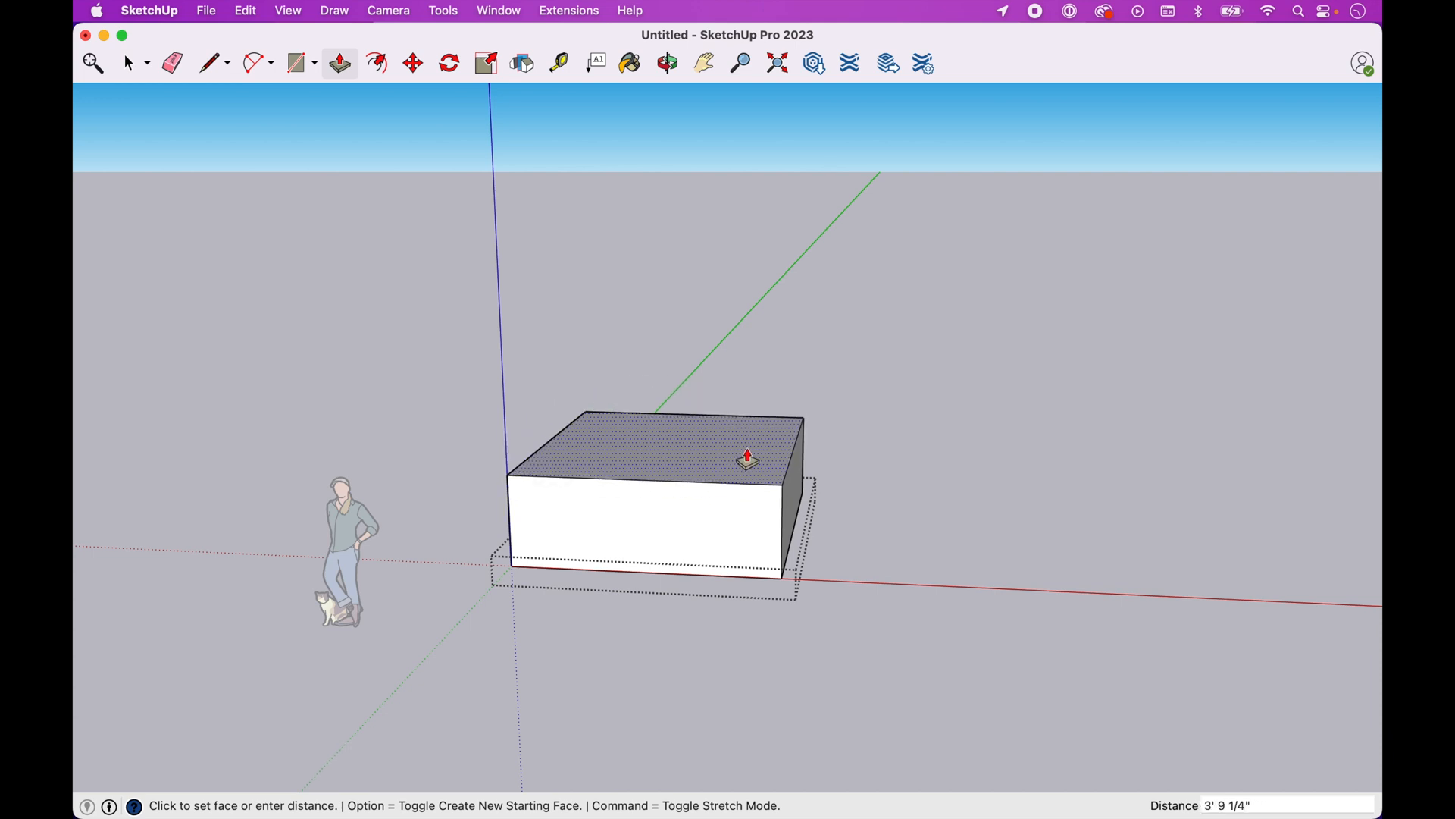
left_click_drag(747, 464, 747, 455)
type("1'")
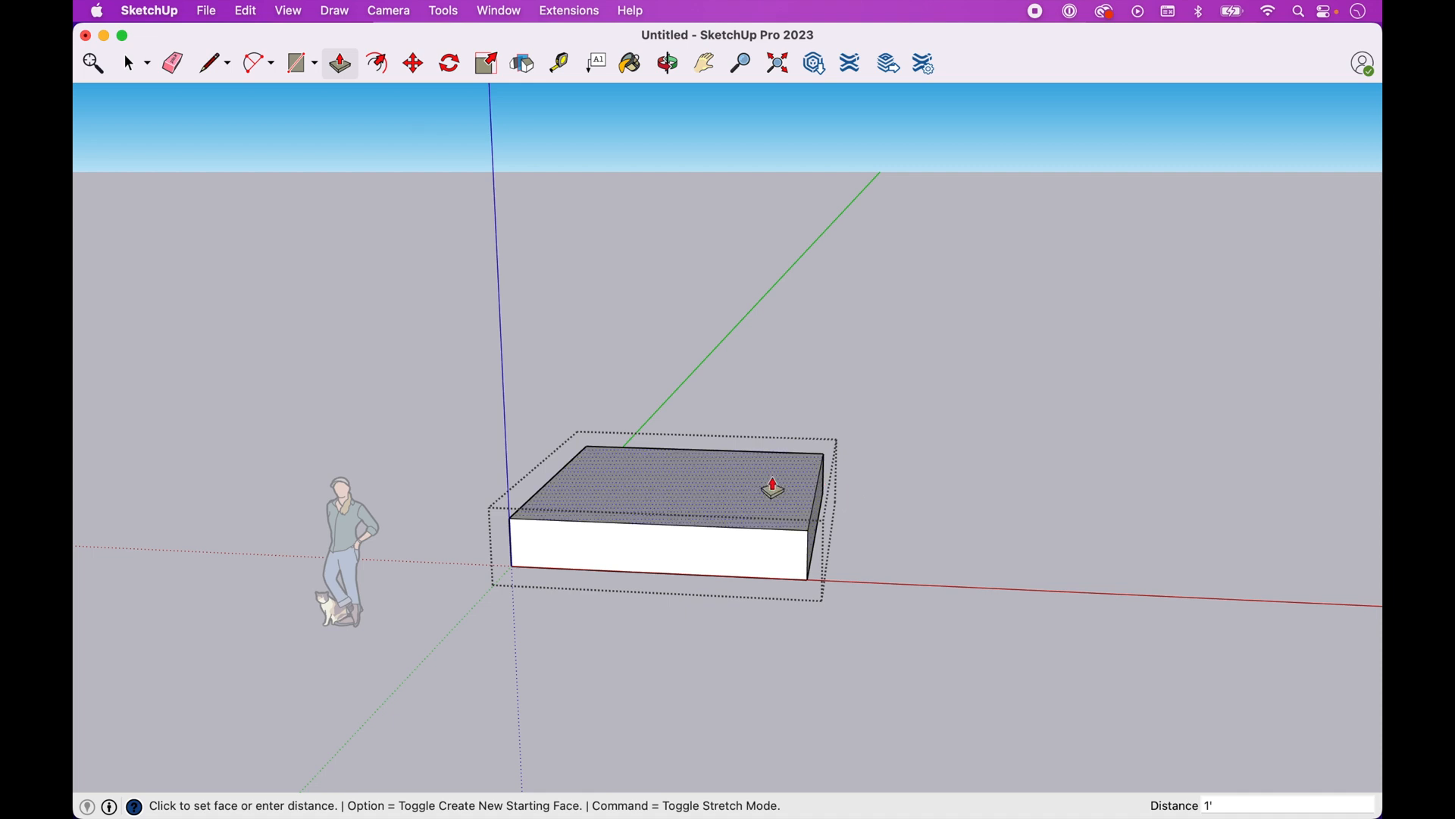
Drag the box's top face further up to make the block taller
left_click_drag(773, 488, 774, 470)
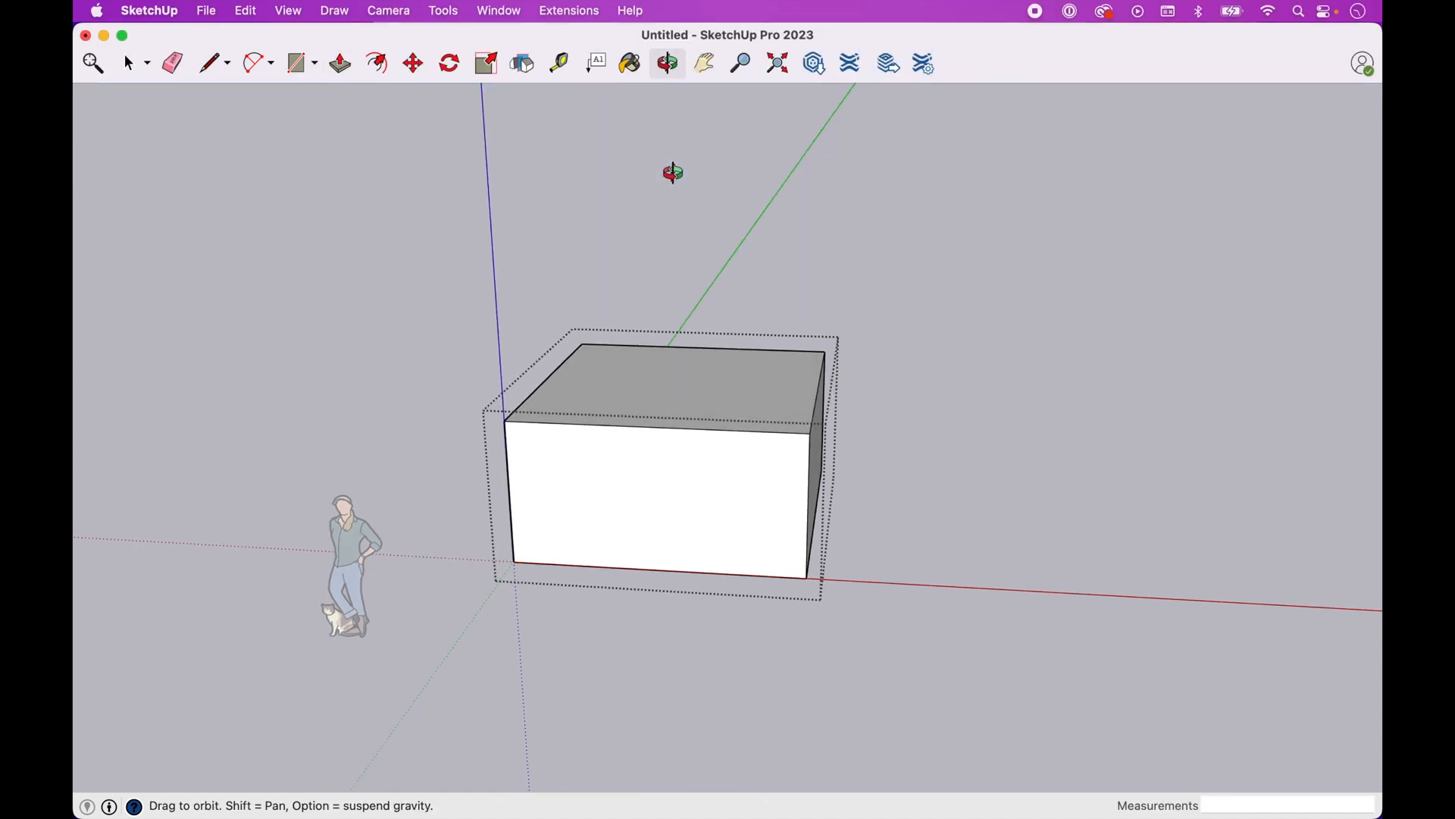
Push/Pull the block's top face to stack a thin layer on top
left_click(128, 62)
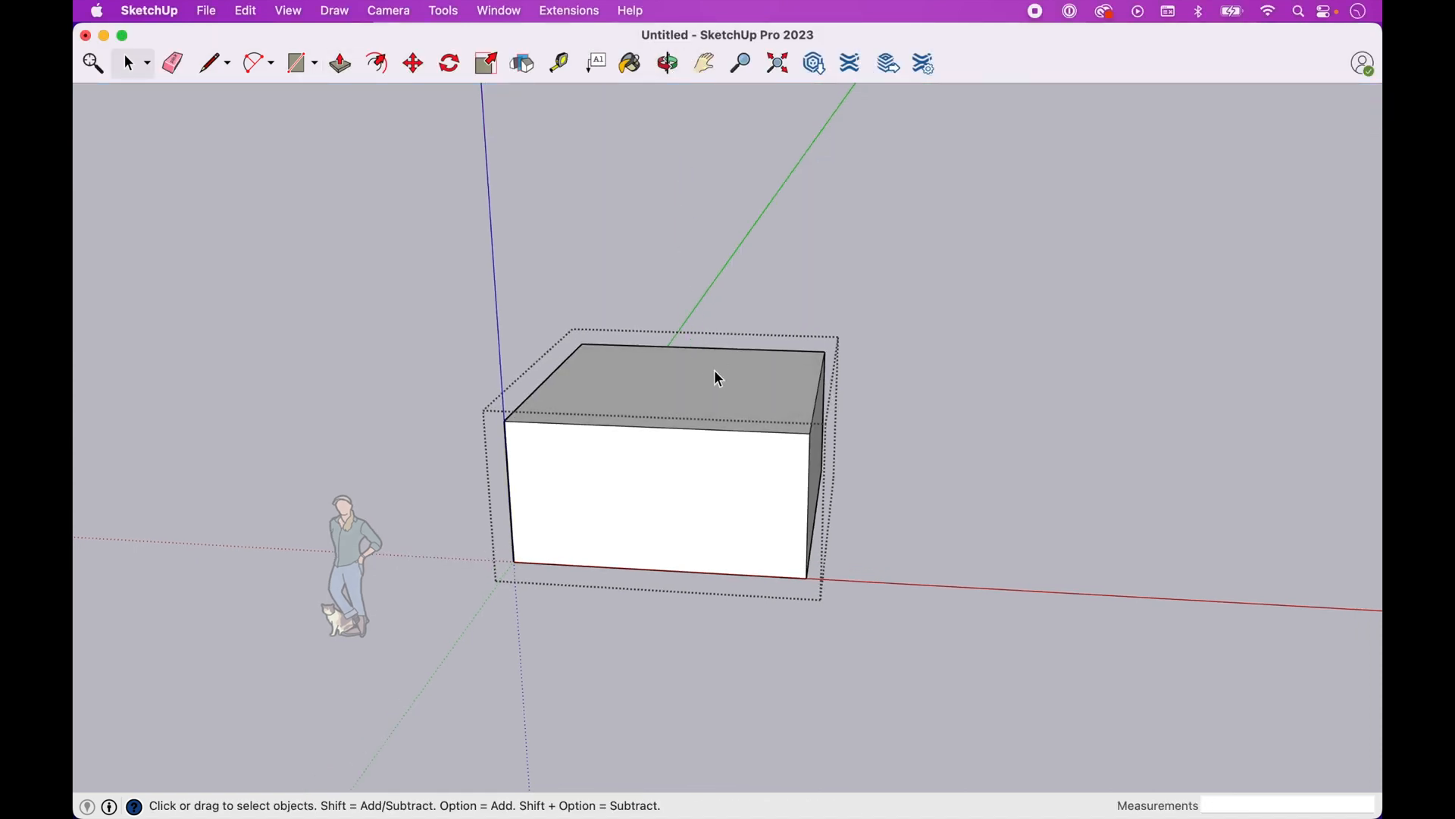
left_click(338, 63)
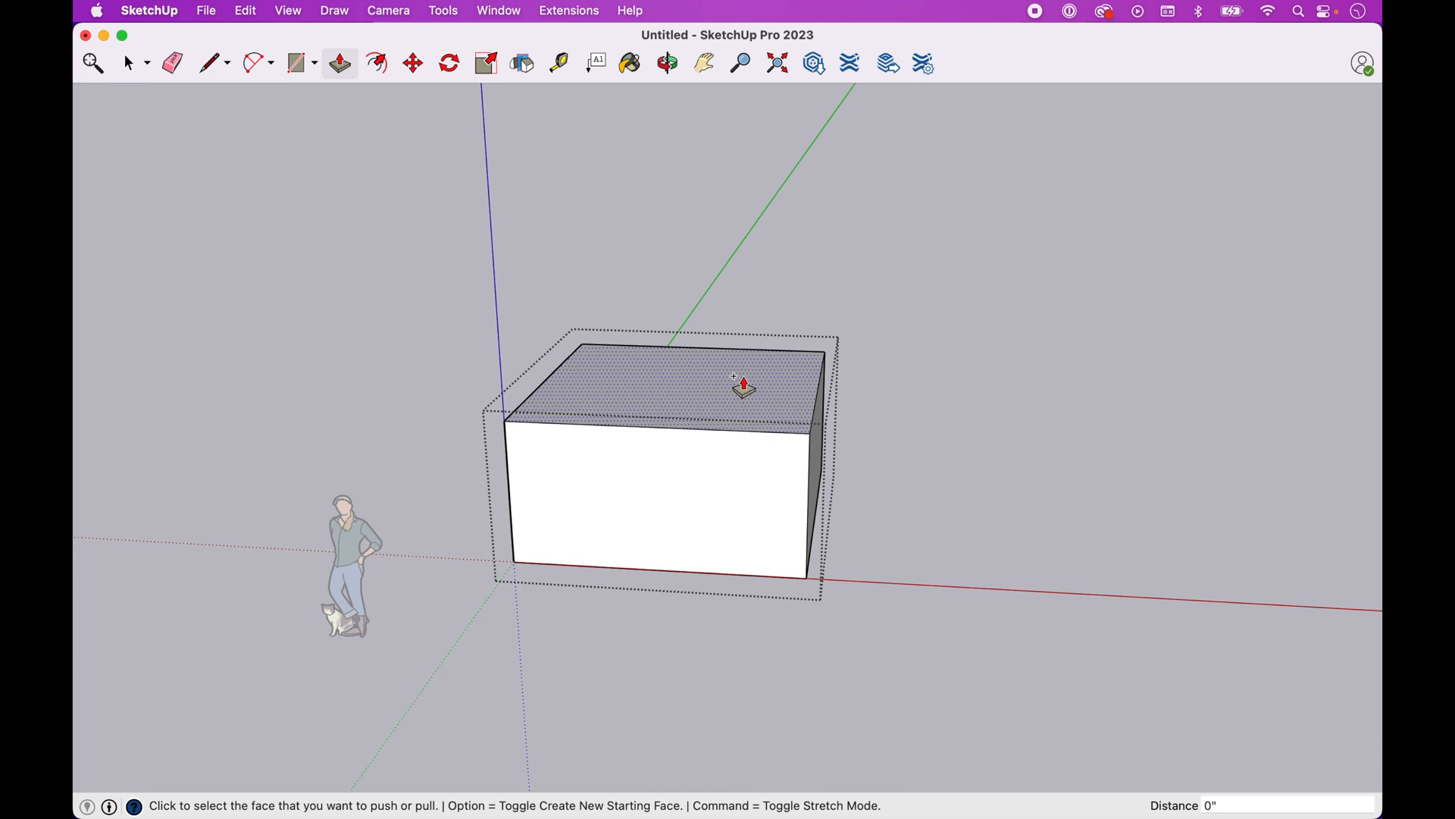
left_click(743, 388)
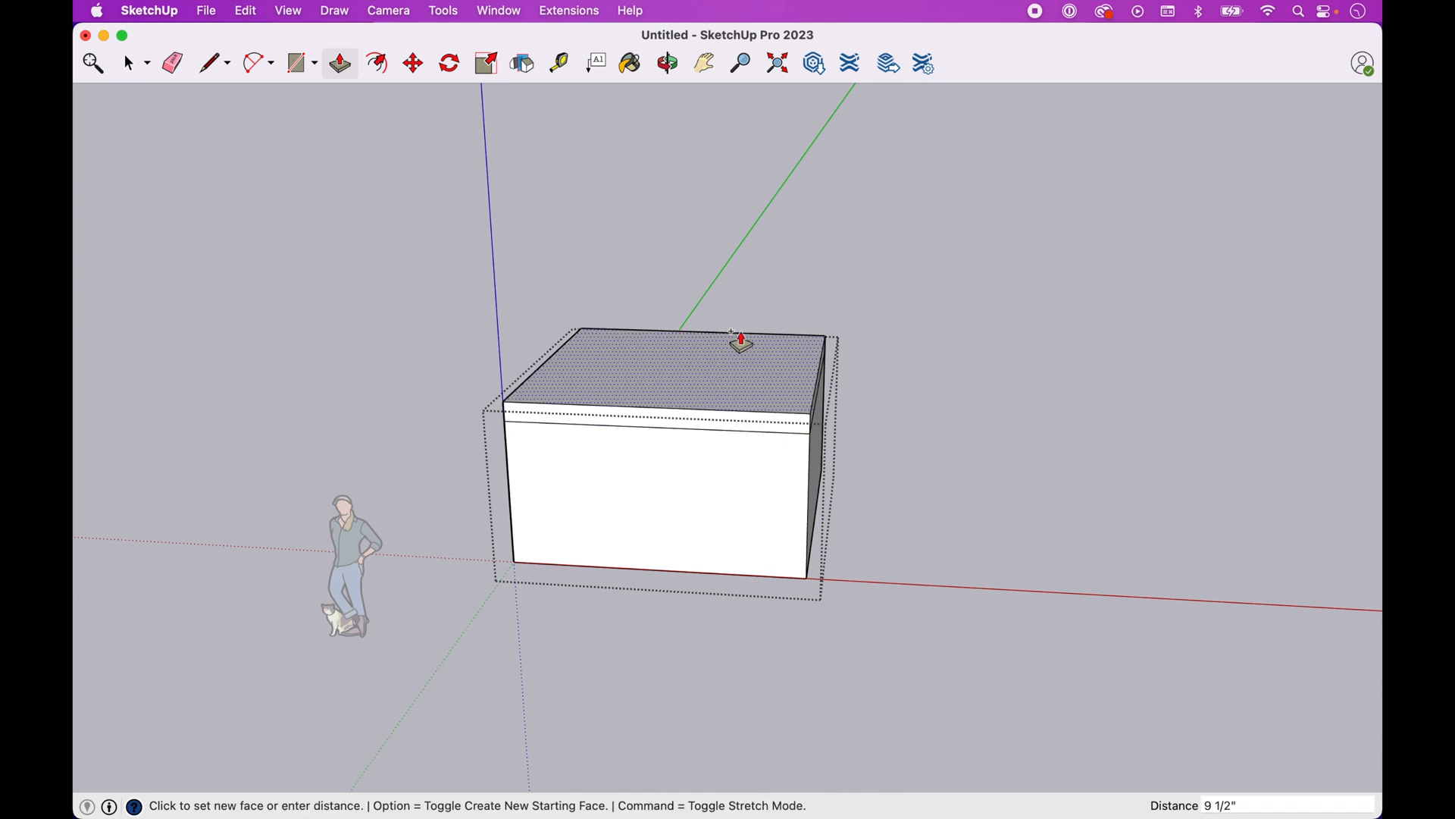
left_click_drag(740, 342, 745, 311)
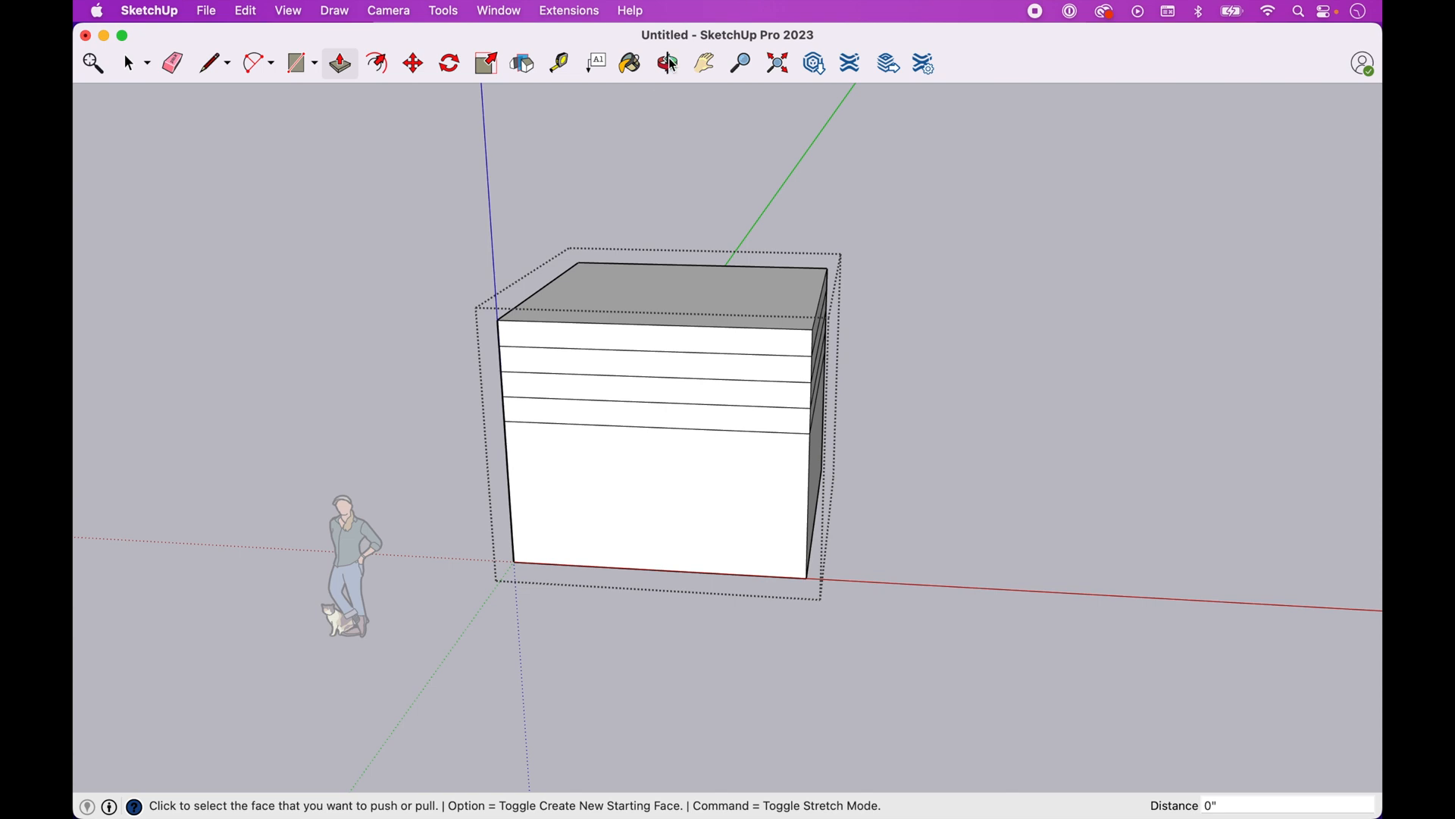
left_click(128, 62)
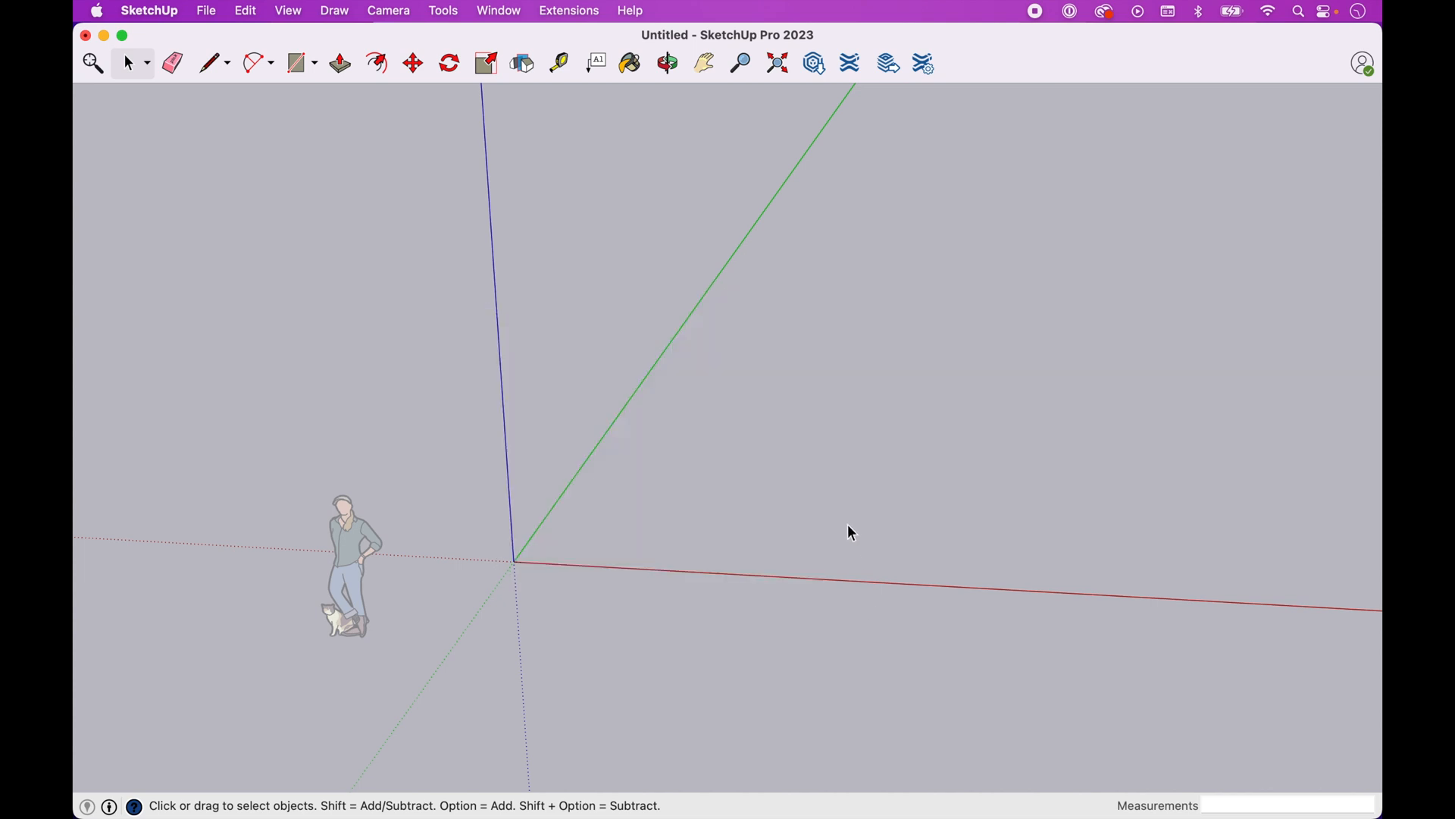
Extrude a new ground rectangle into a one-foot layer and begin stacking more layers
left_click(295, 62)
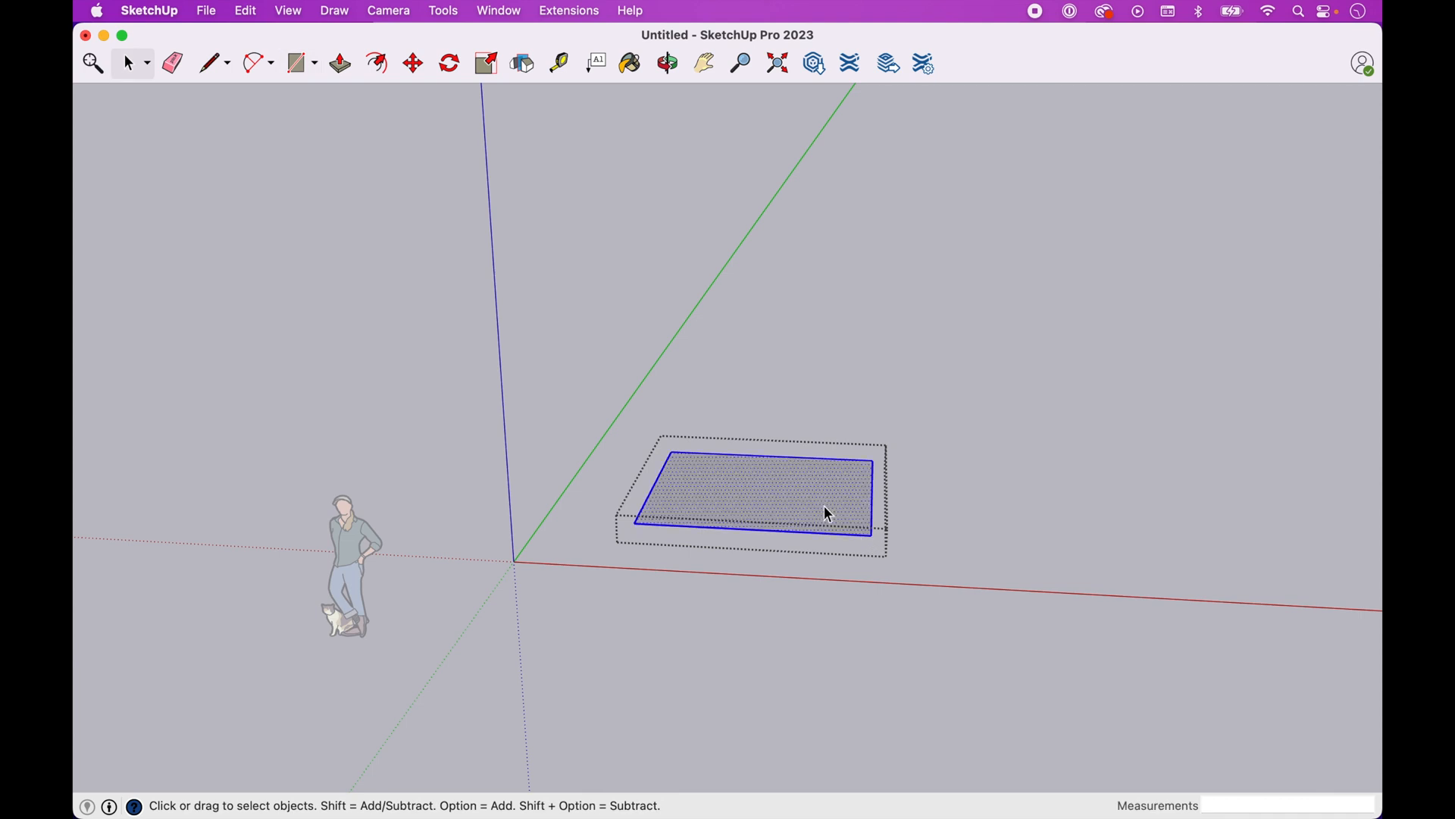
left_click(340, 62)
type("1'")
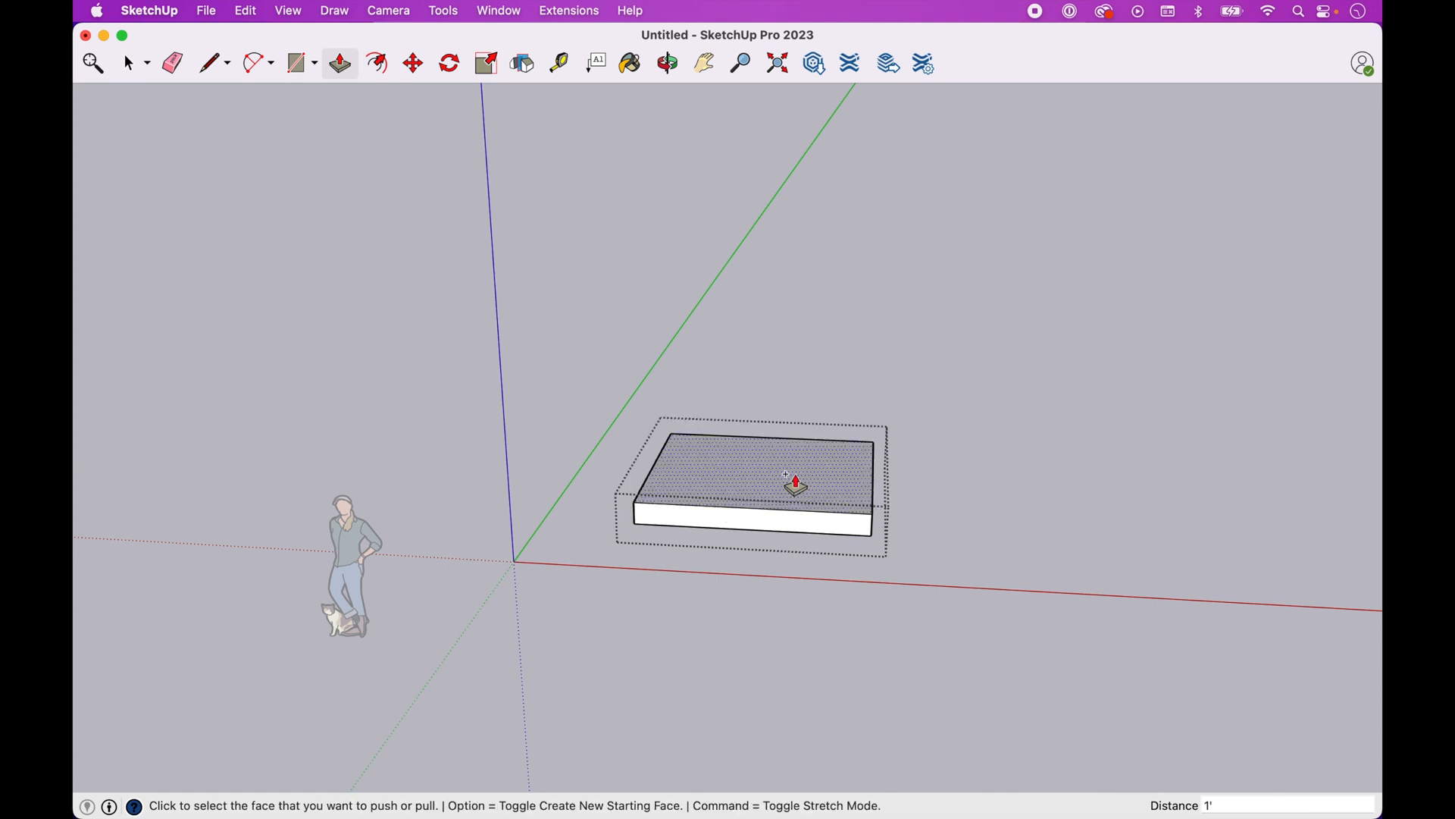
left_click_drag(785, 478, 803, 461)
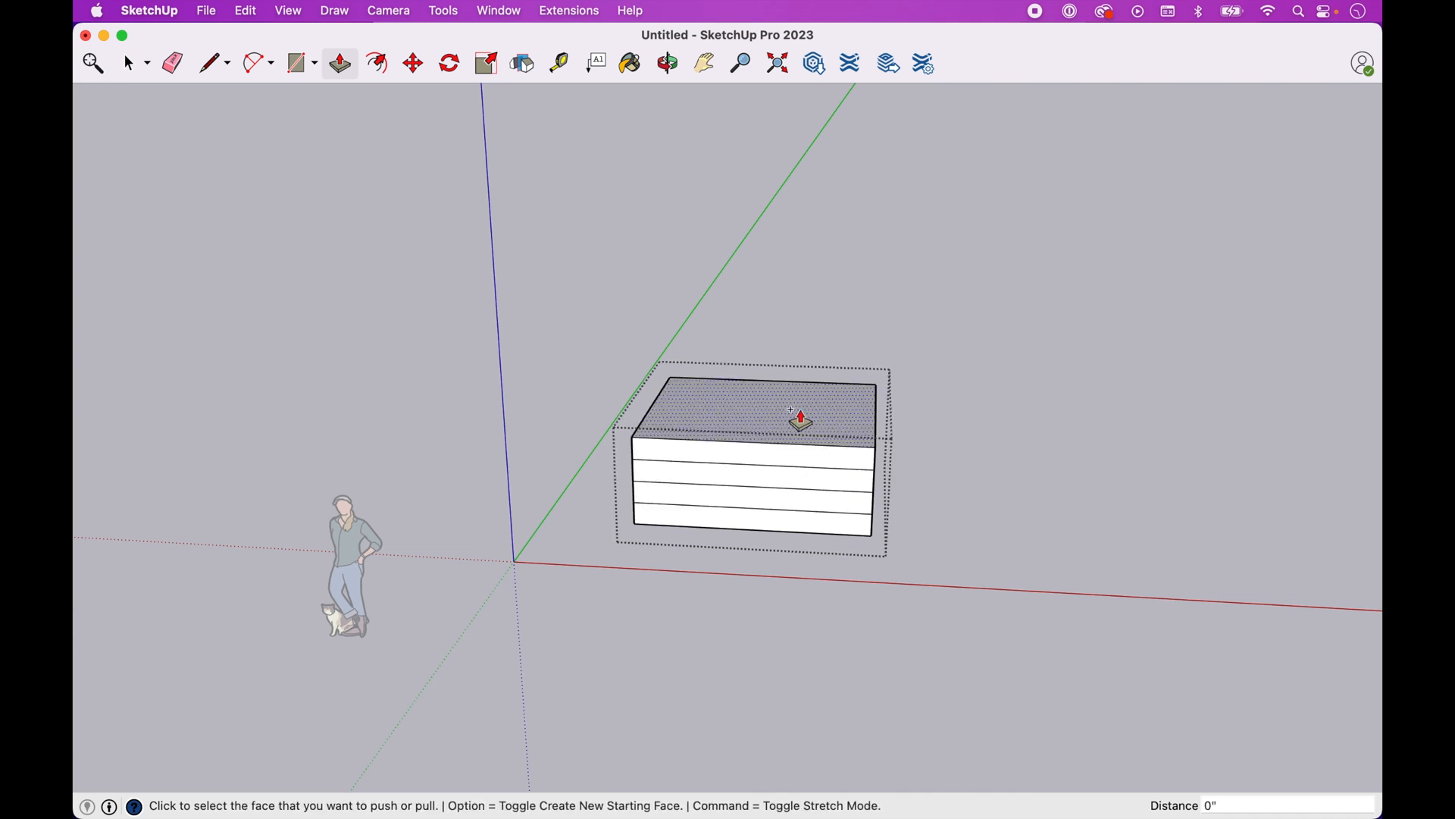
left_click(667, 62)
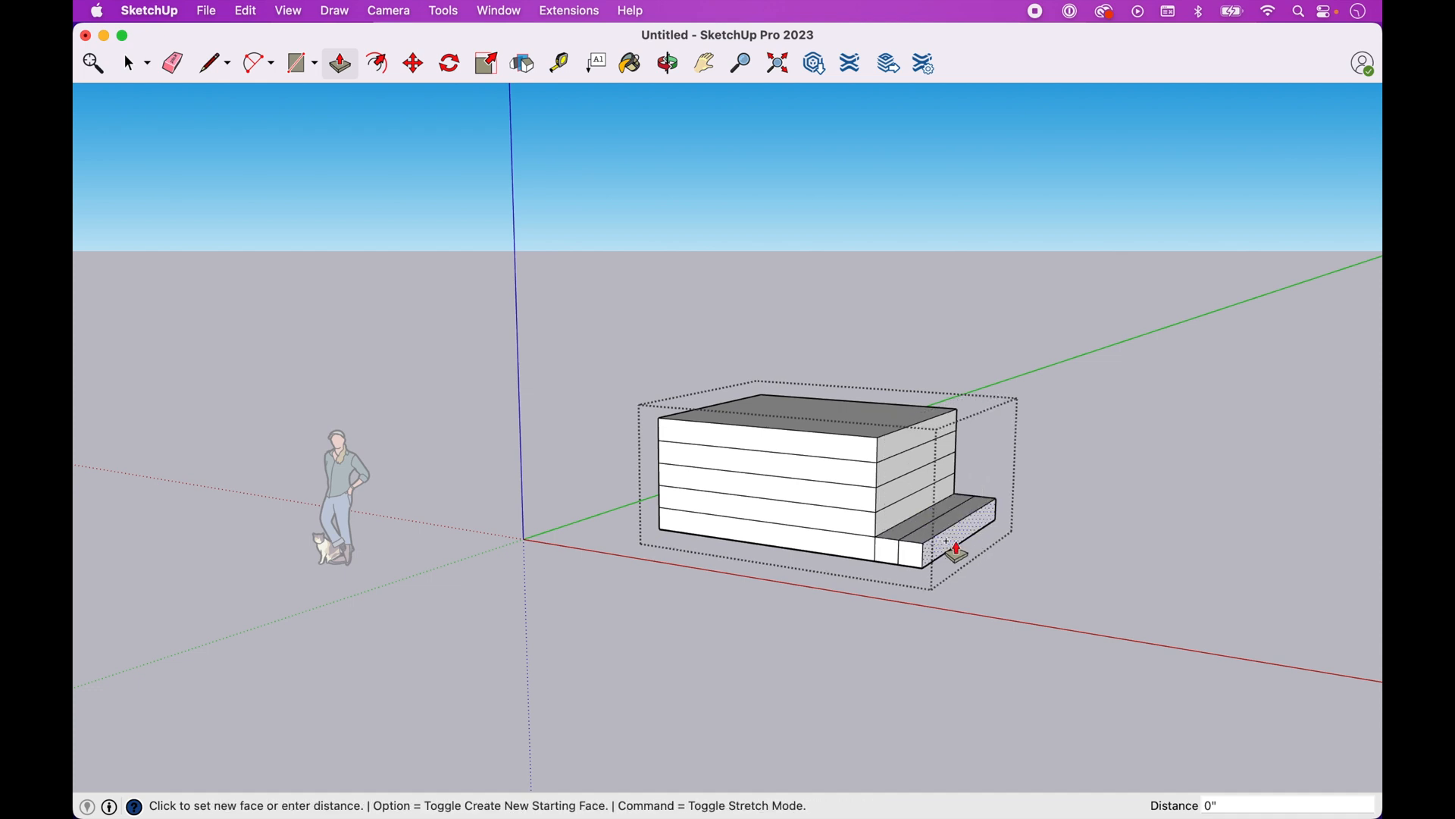
Push the bottom layer's front face outward as the first stair step
left_click(954, 547)
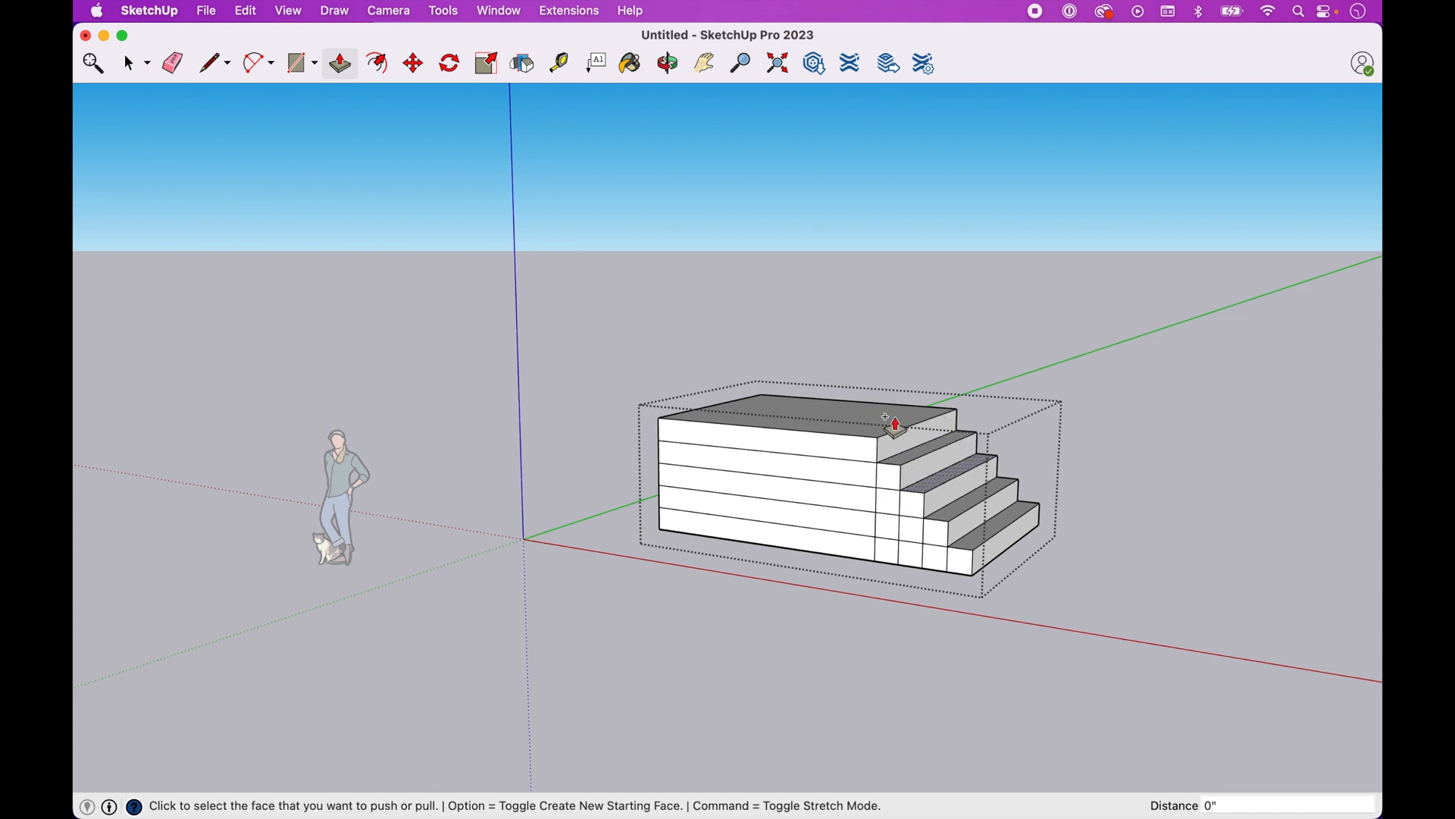
left_click(127, 62)
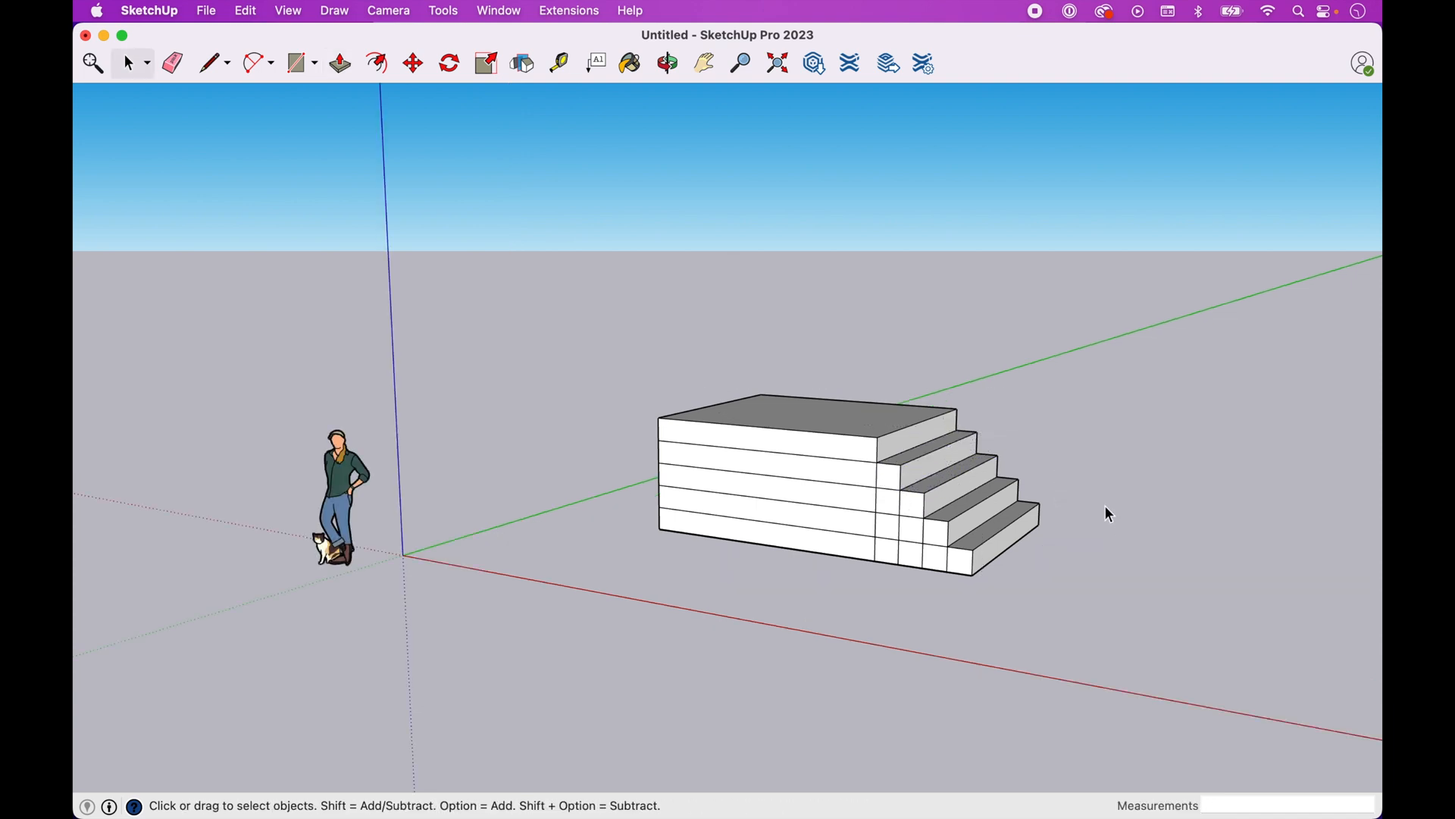
Erase the leftover horizontal and vertical layer lines across the staircase's side
left_click(172, 62)
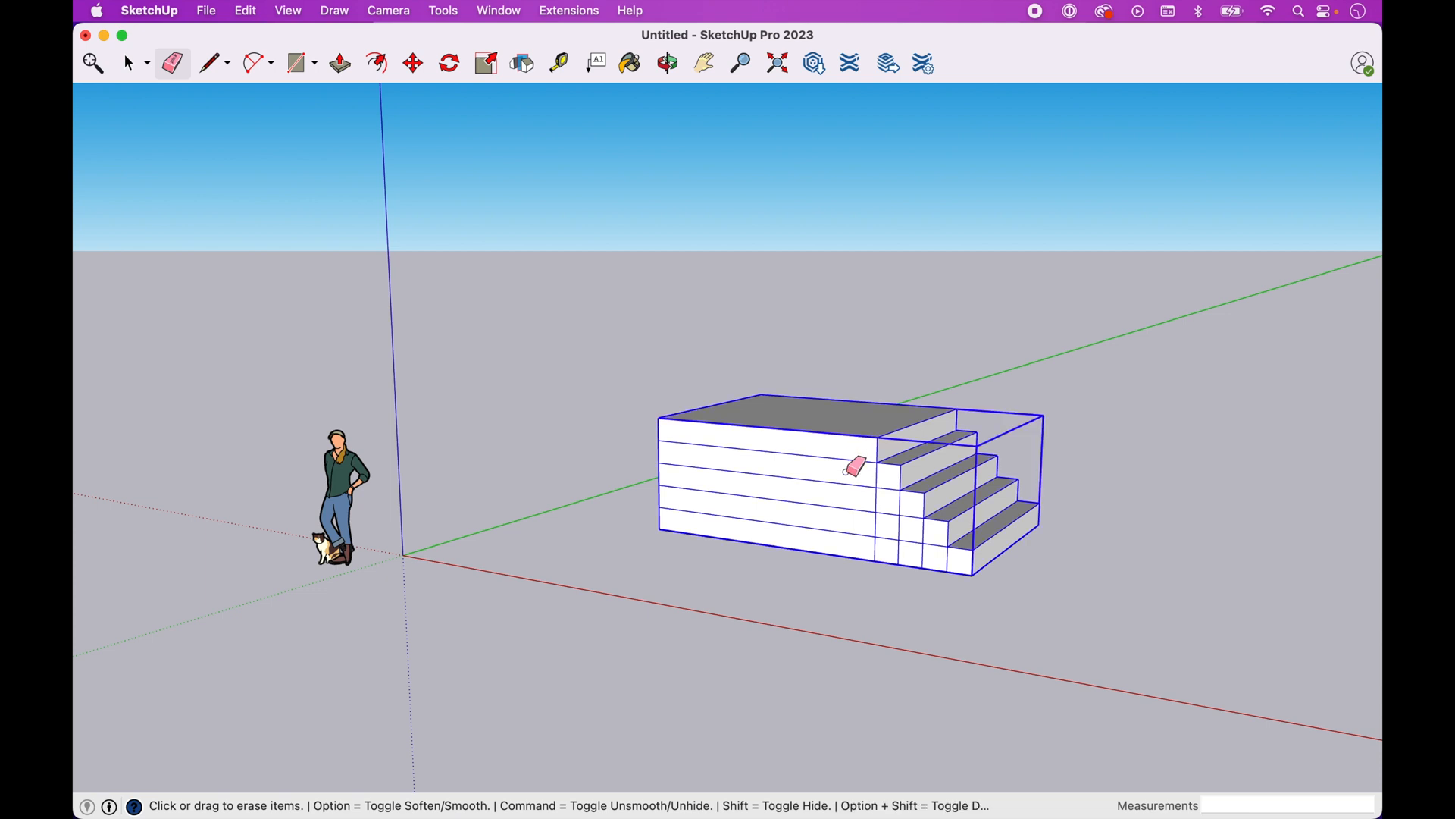
left_click(852, 467)
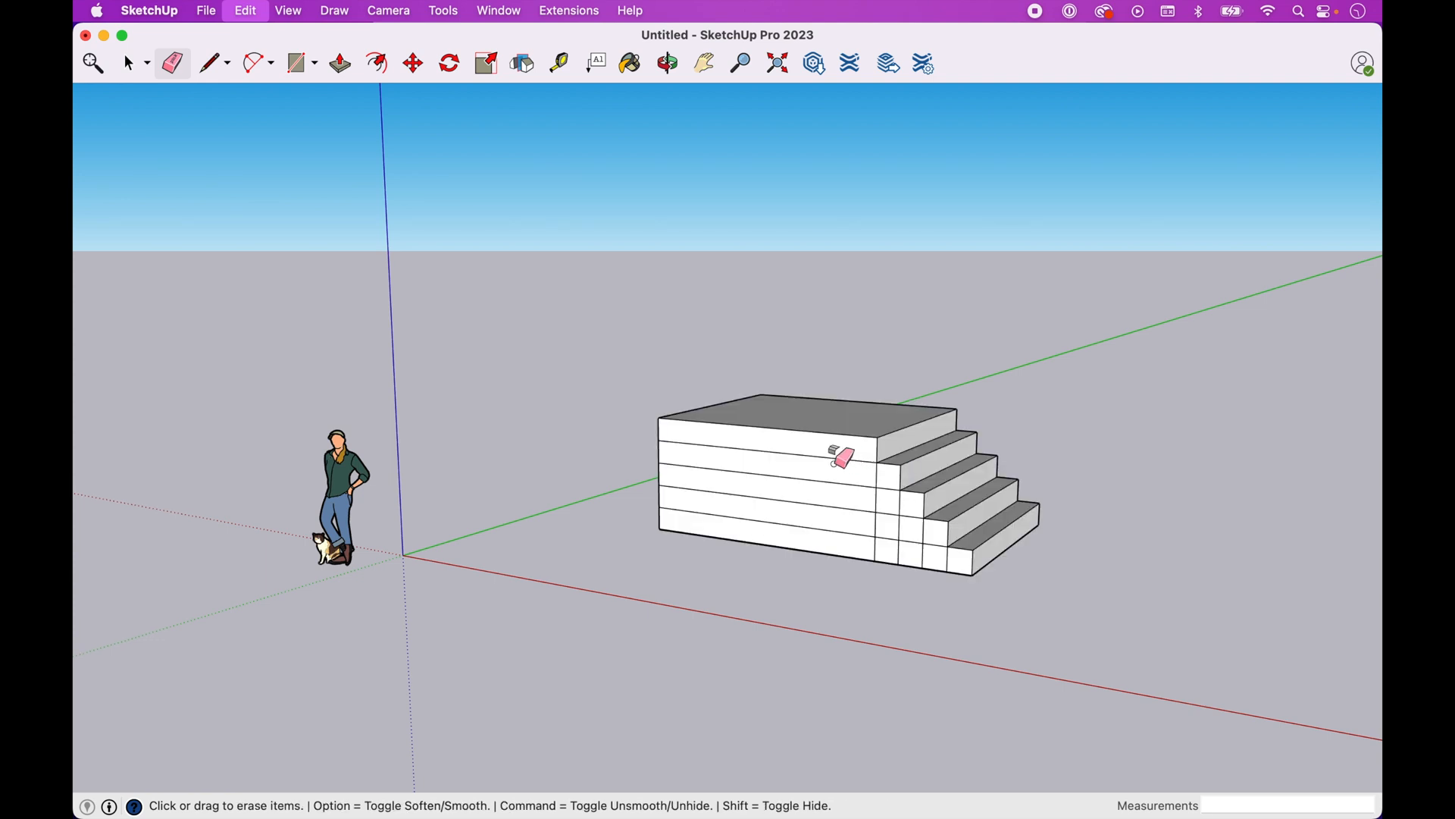
left_click(127, 62)
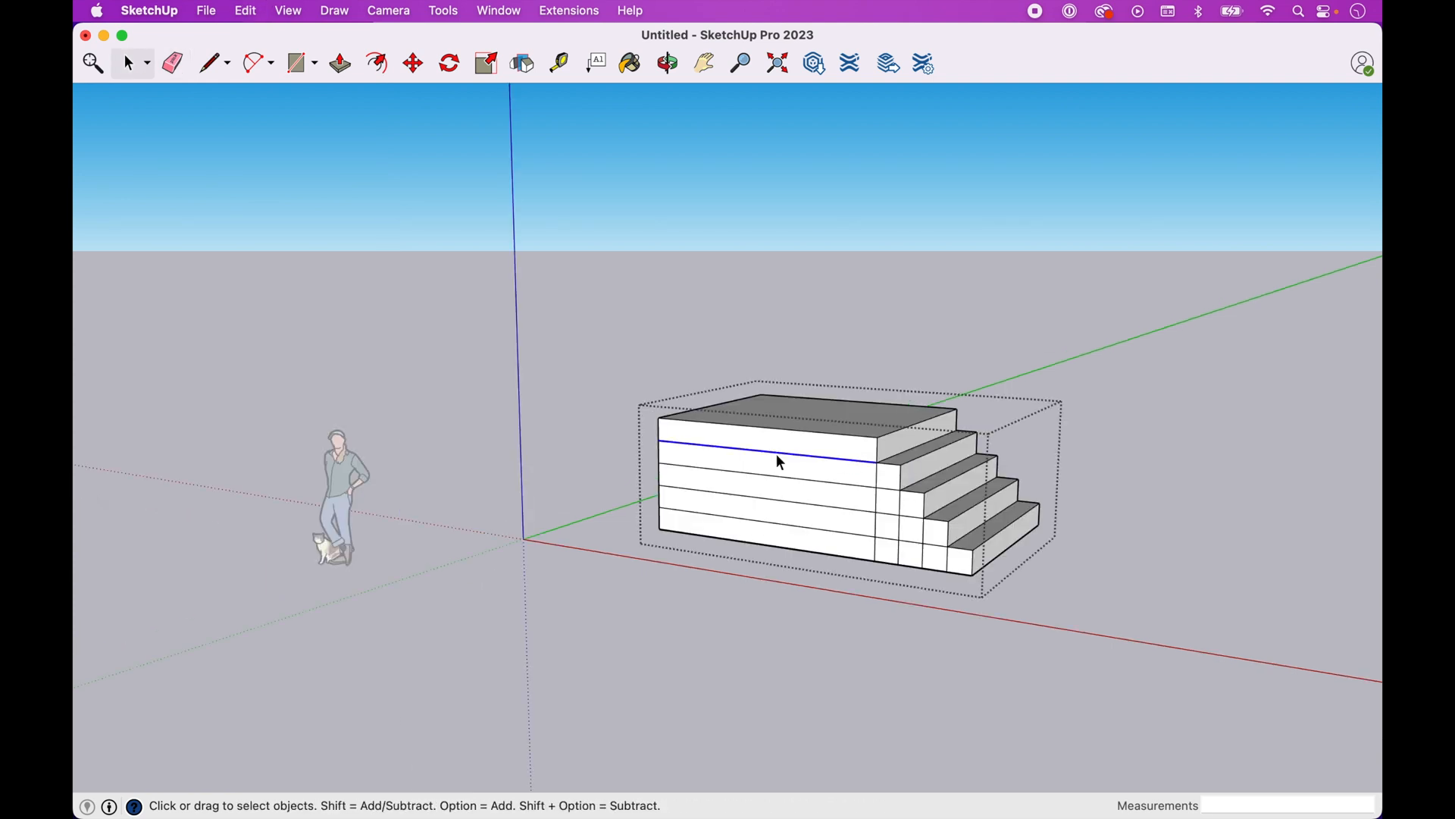
left_click(170, 62)
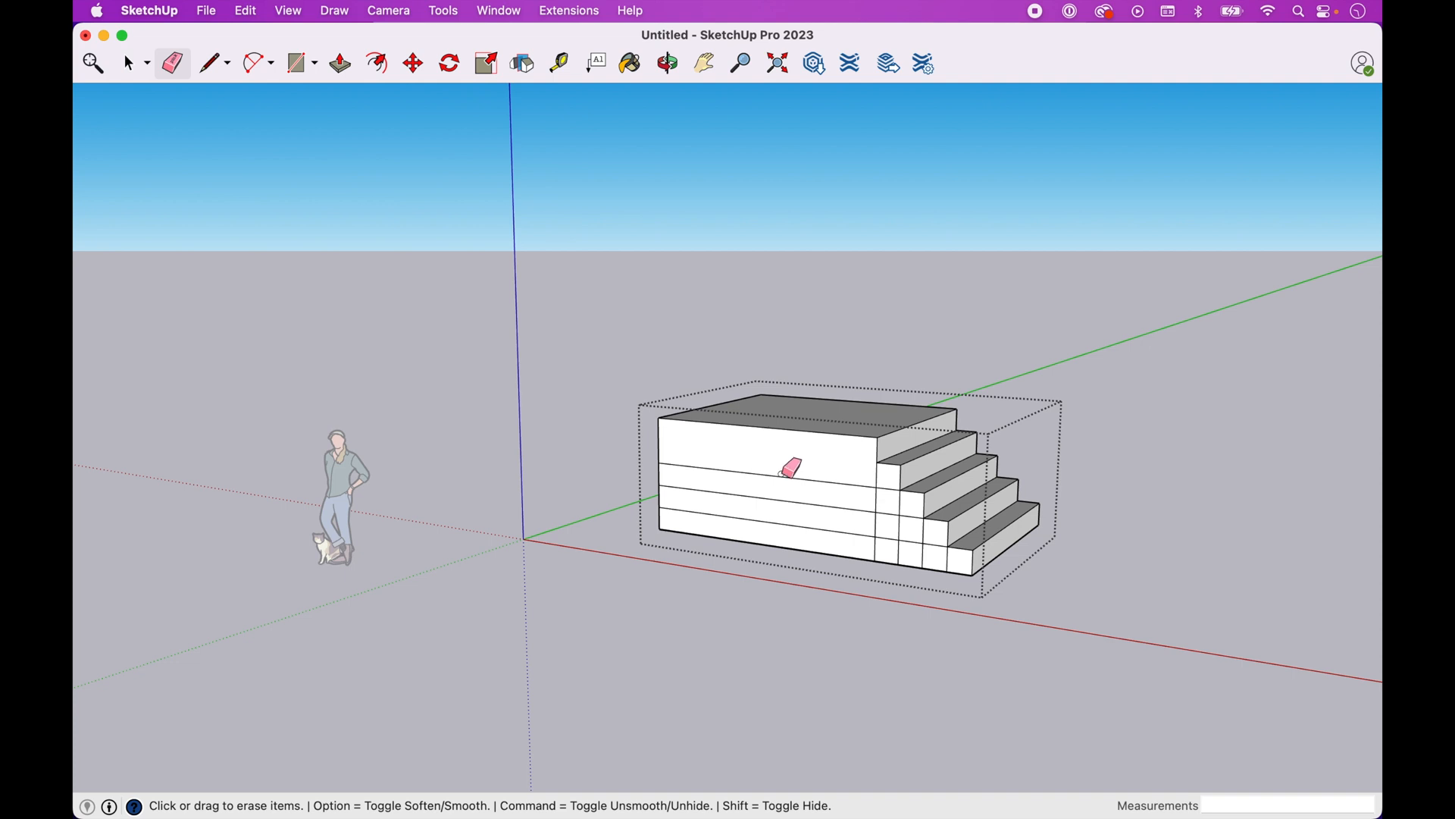
left_click_drag(784, 468, 896, 510)
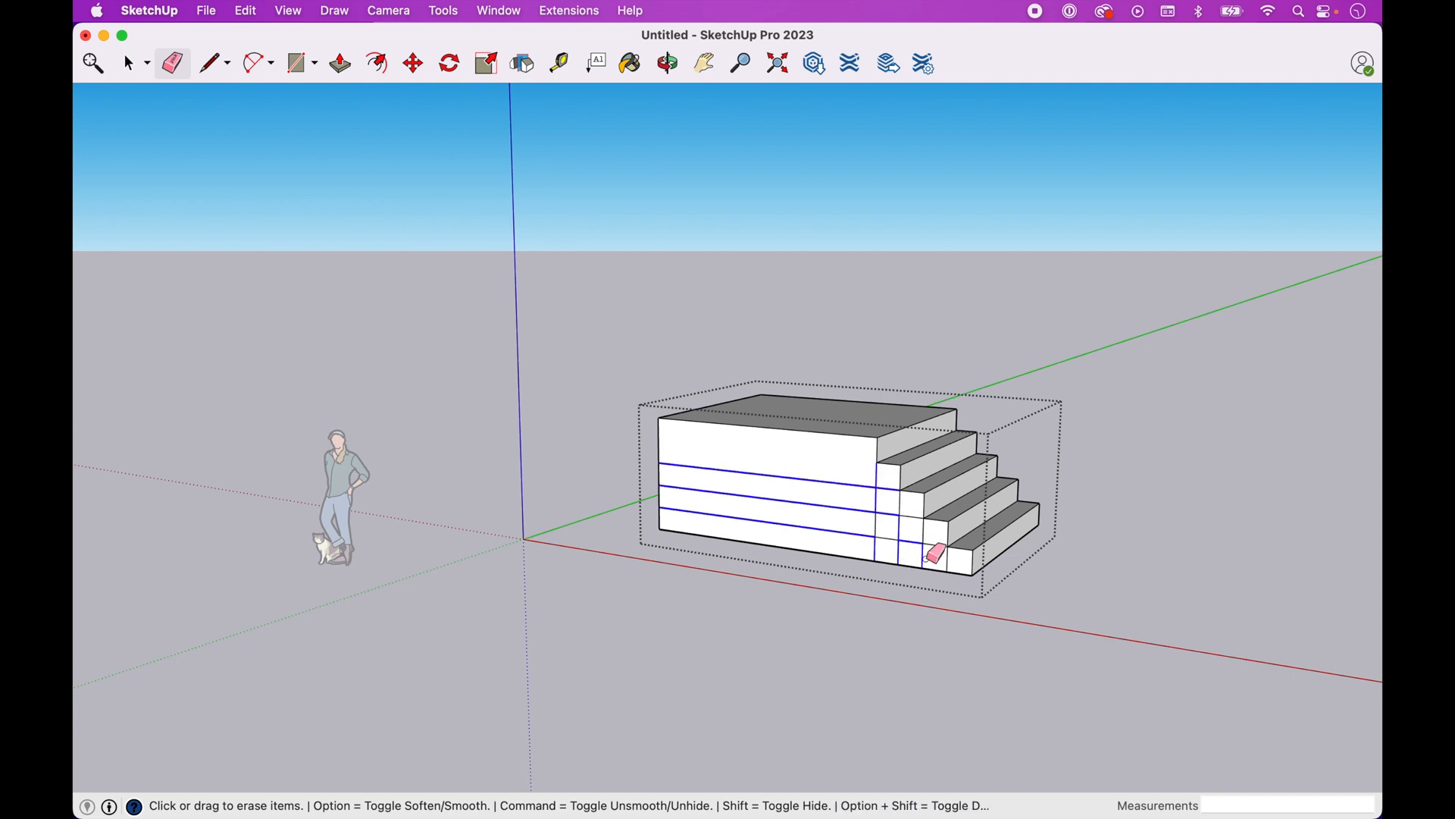
left_click_drag(934, 557, 891, 529)
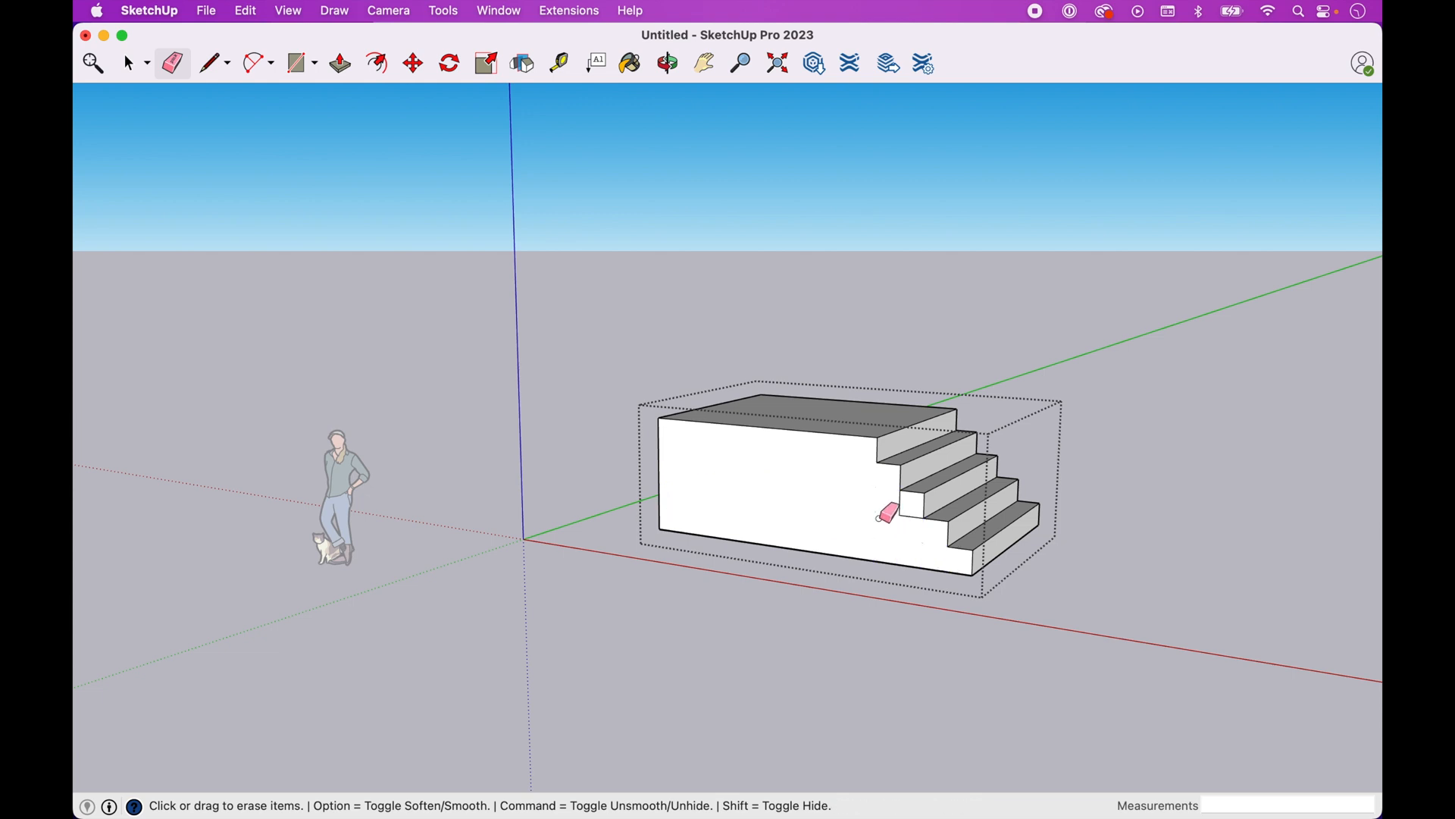
left_click_drag(889, 513, 835, 512)
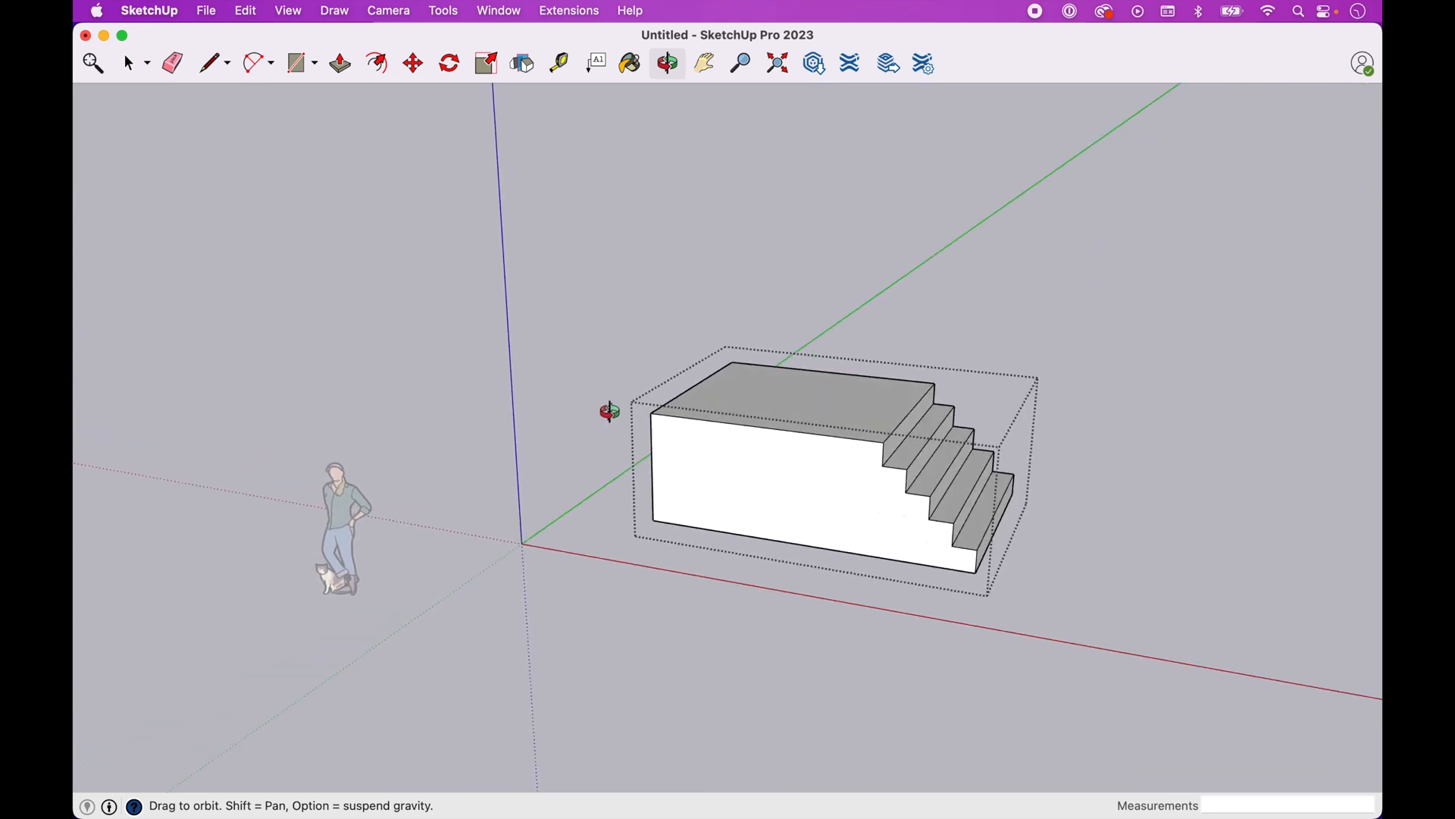
mouse_move(669, 314)
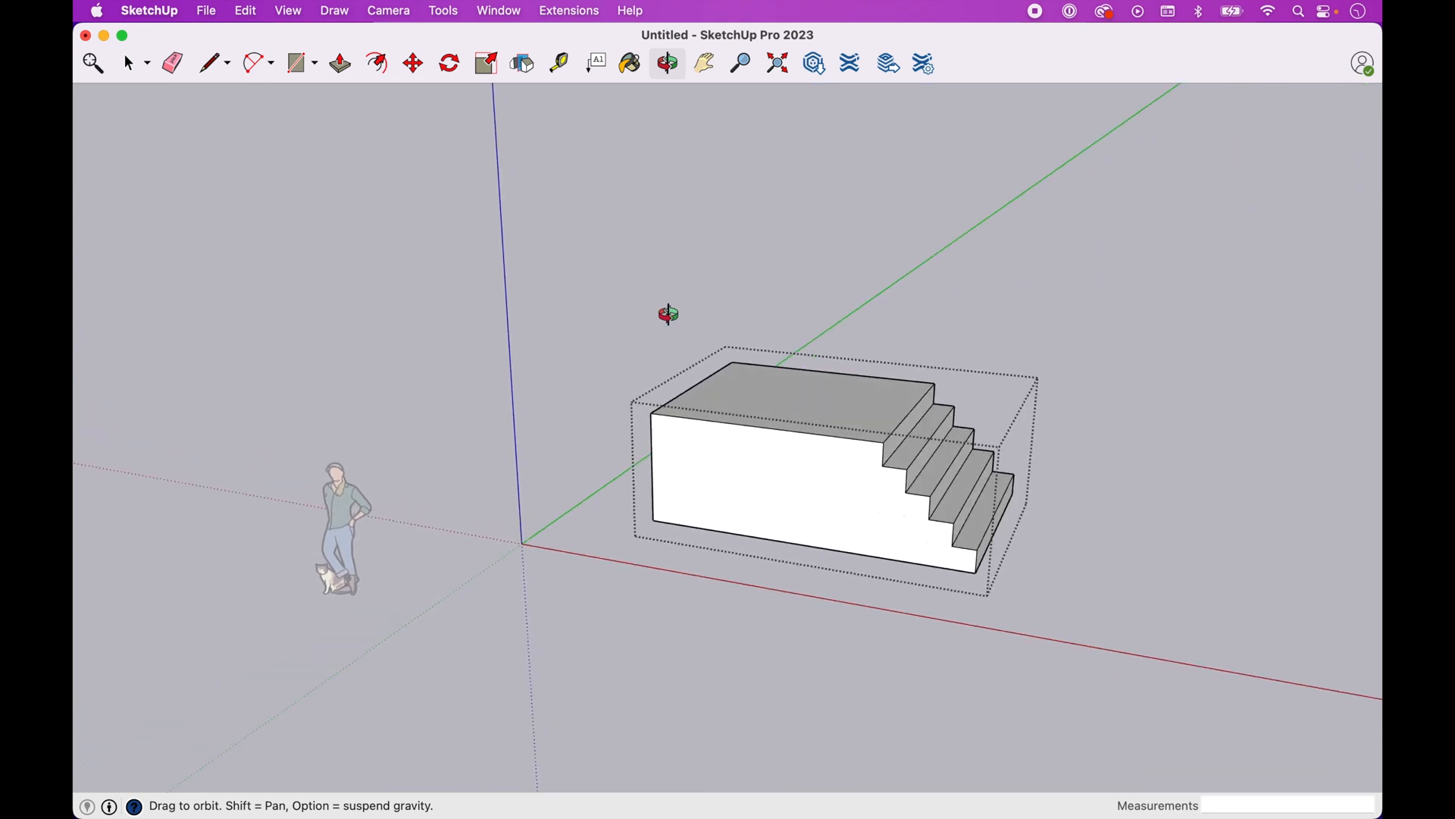